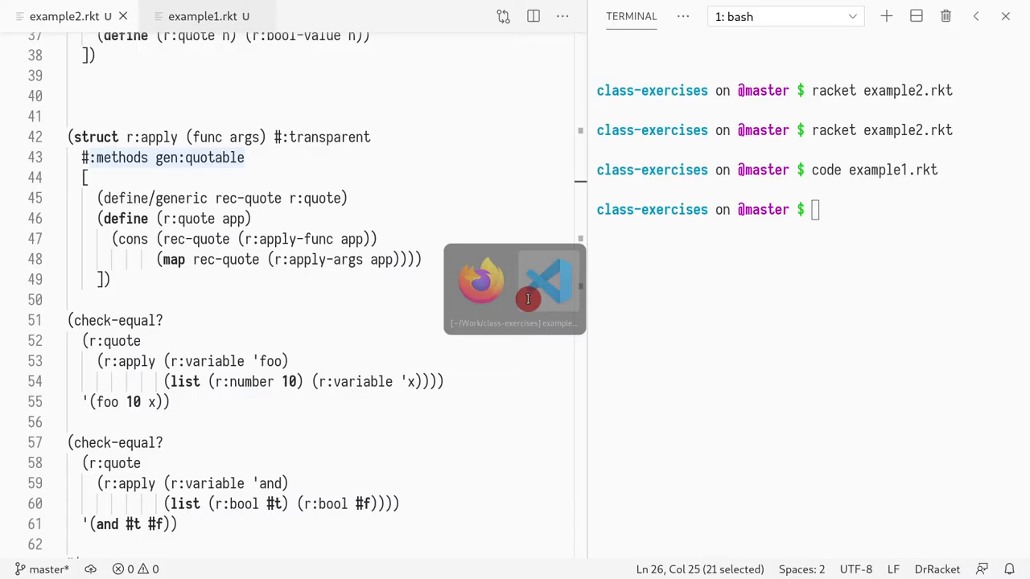
# - In example1.rkt, comment an example call: (r:quote (r:apply (r:variable '+) (list (r:number 1) (r:number 2))))
pyautogui.click(203, 16)
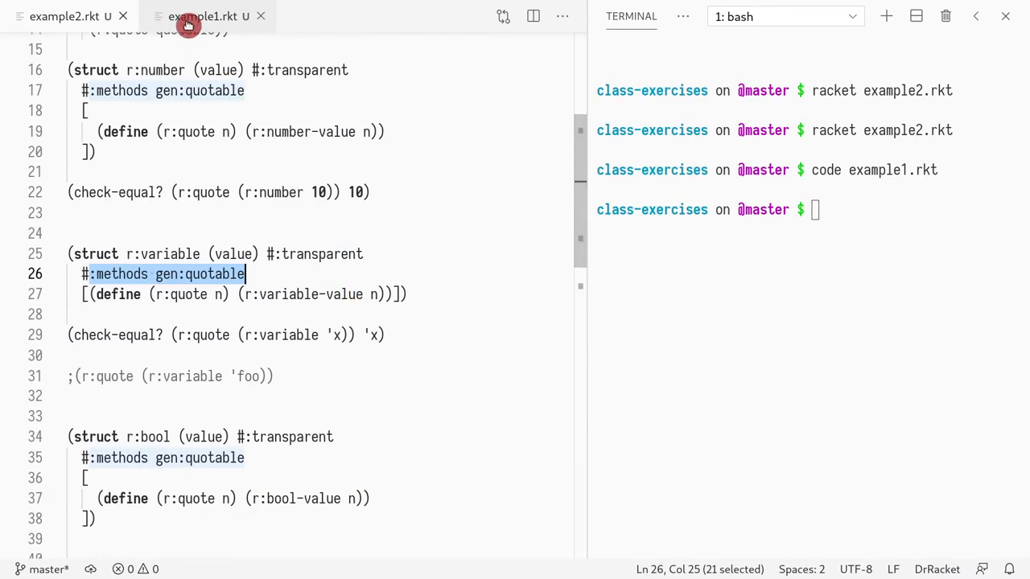
pyautogui.click(207, 16)
pyautogui.write(';')
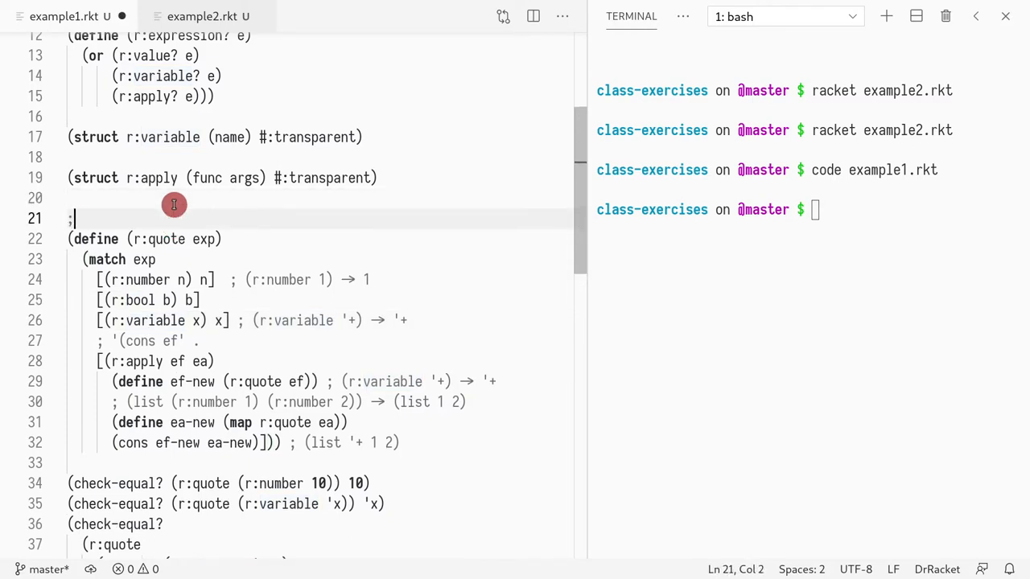
pyautogui.write('(r')
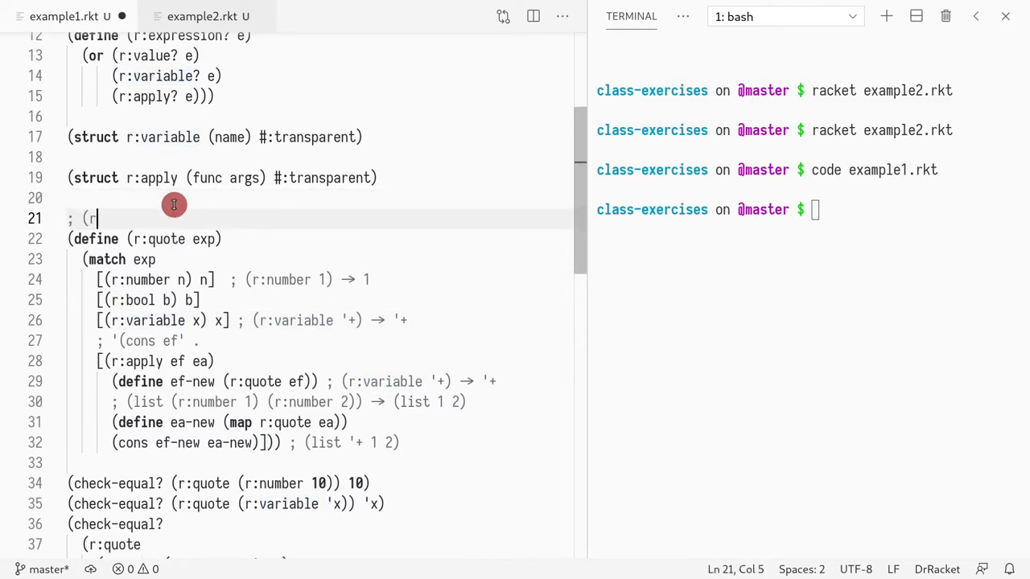
pyautogui.write("quote (r:apply (r:variable '+) (list (r:number 1) (r:number 2")
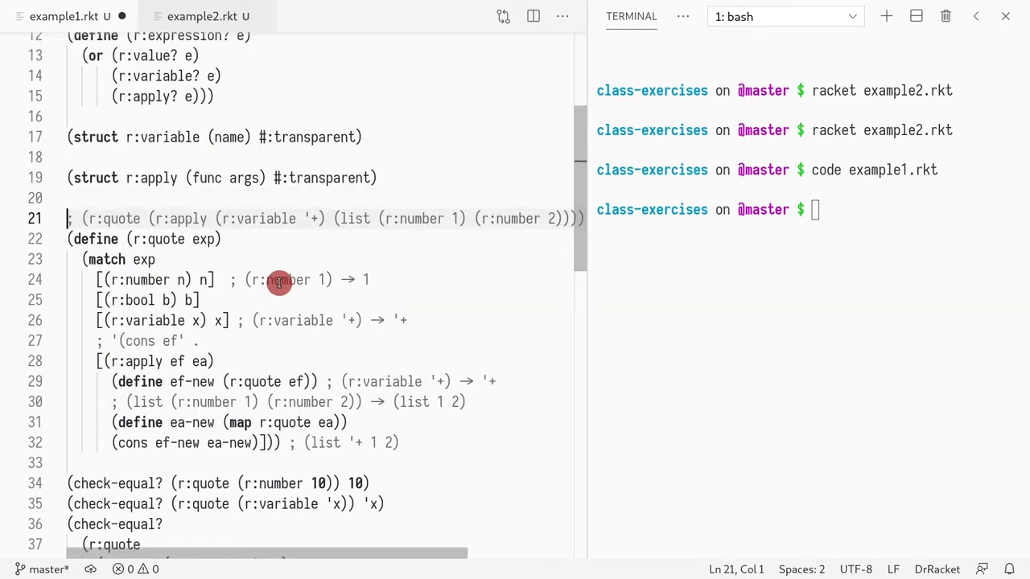
# - Note the expected result '(+ 1 2) and highlight the apply and variable match clauses
pyautogui.moveTo(84, 219); pyautogui.dragTo(153, 219)
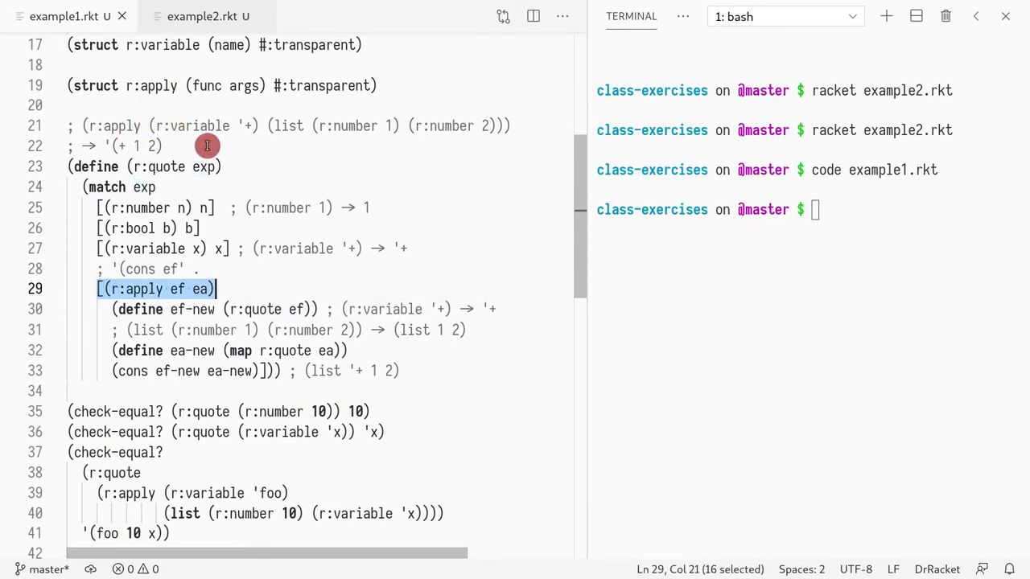
pyautogui.click(114, 309)
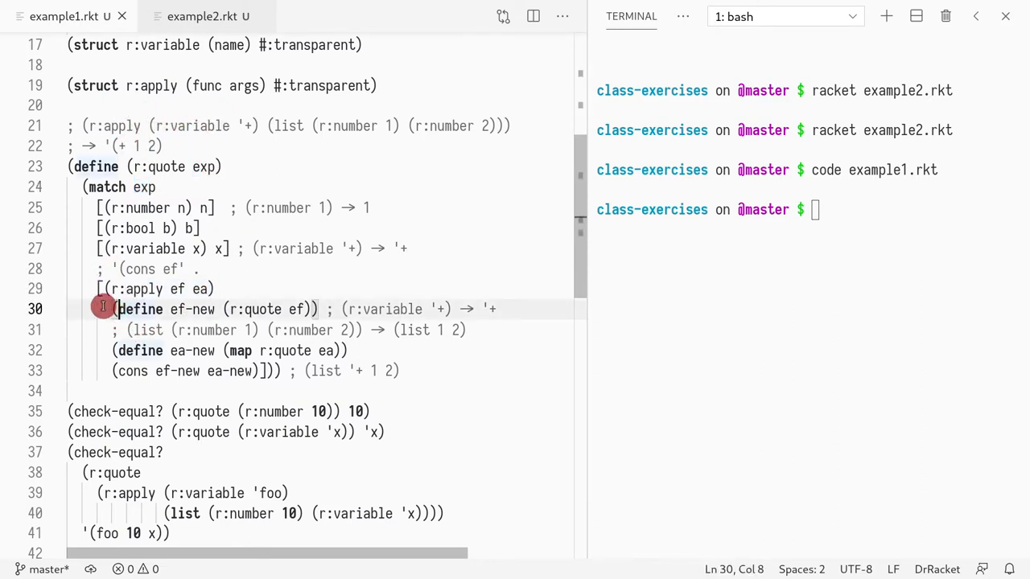
pyautogui.moveTo(114, 309)
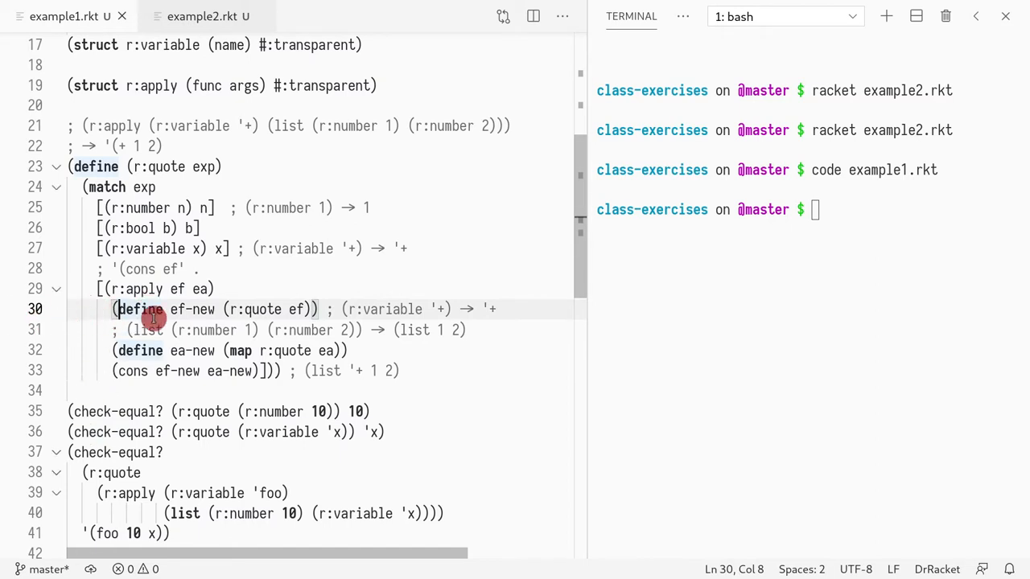
pyautogui.moveTo(155, 126)
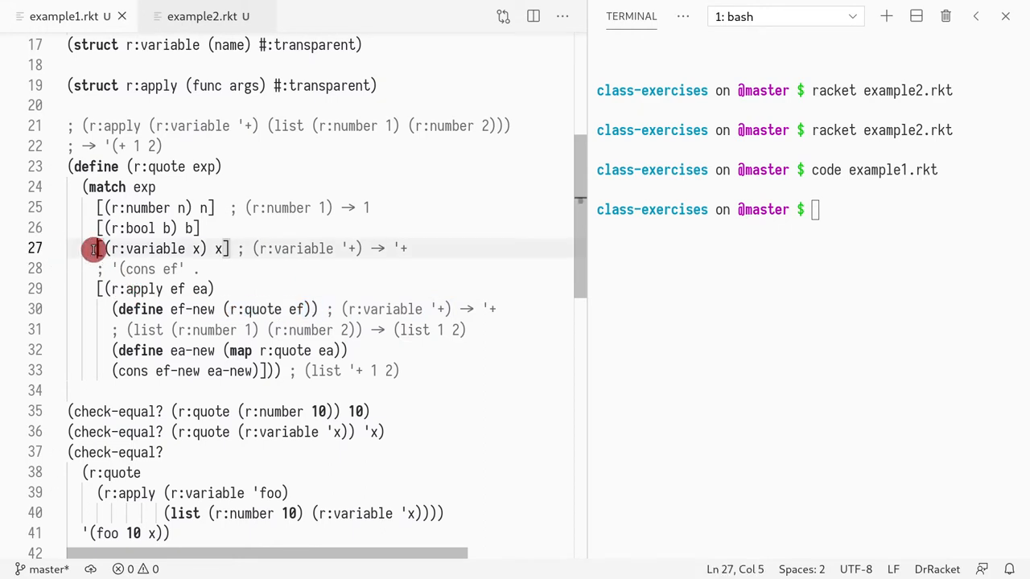
pyautogui.moveTo(95, 248); pyautogui.dragTo(233, 248)
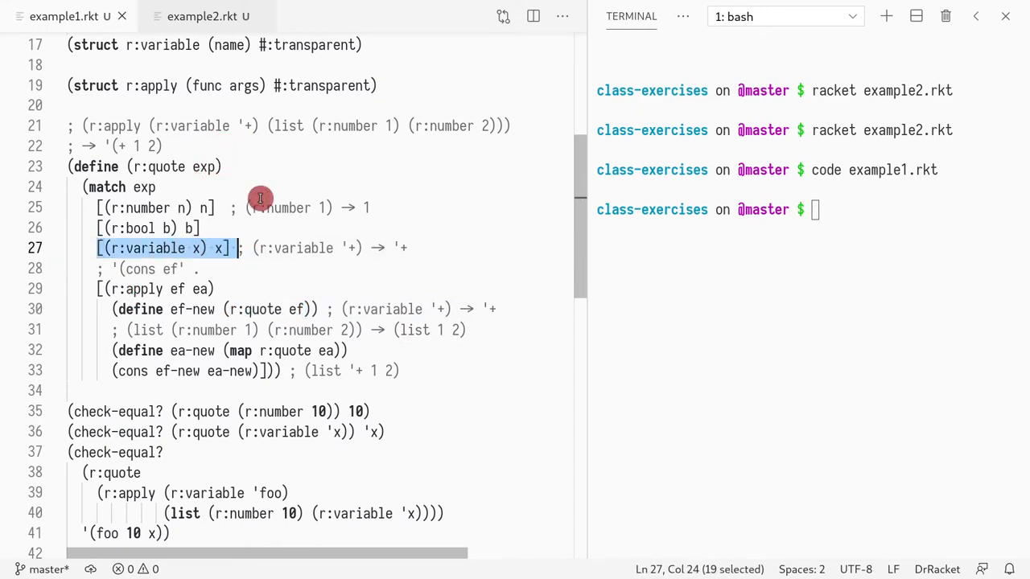
pyautogui.moveTo(374, 251)
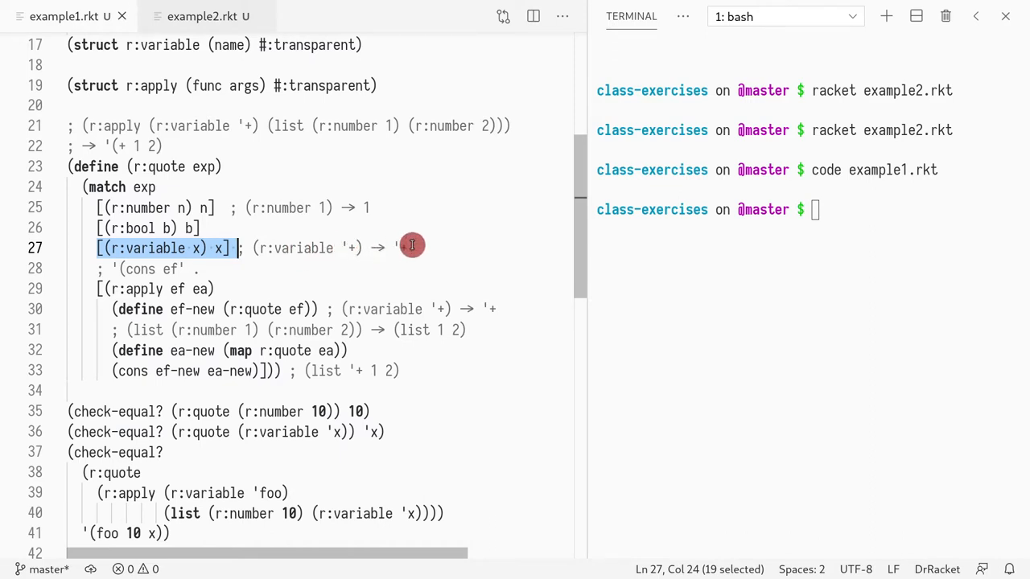
pyautogui.moveTo(396, 277)
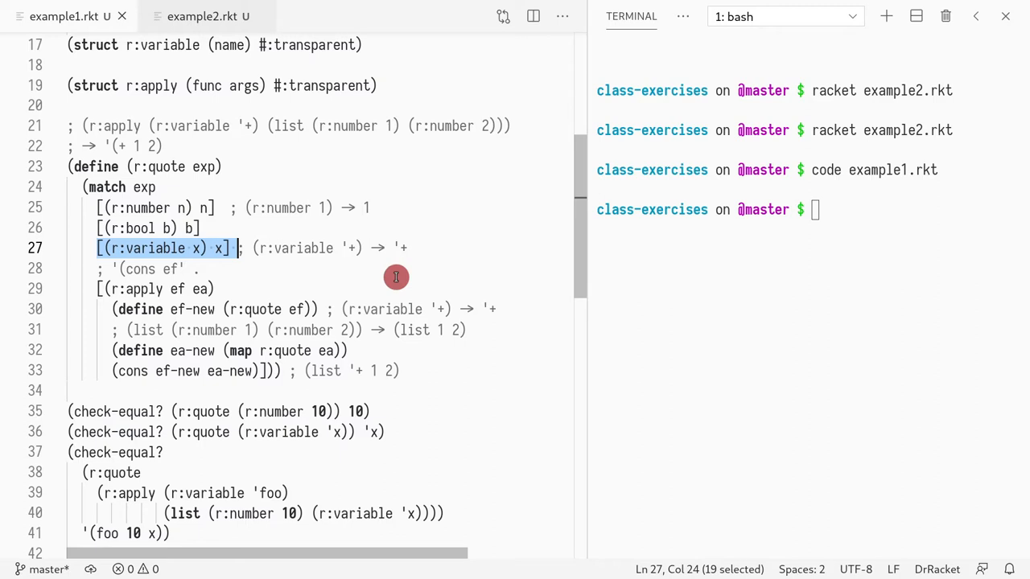
pyautogui.click(184, 330)
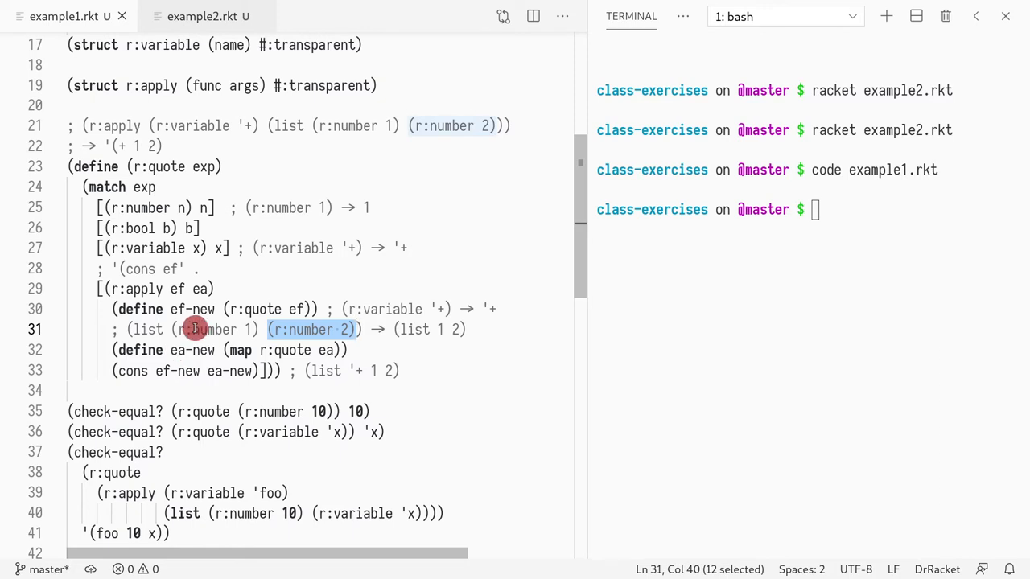
pyautogui.moveTo(229, 330)
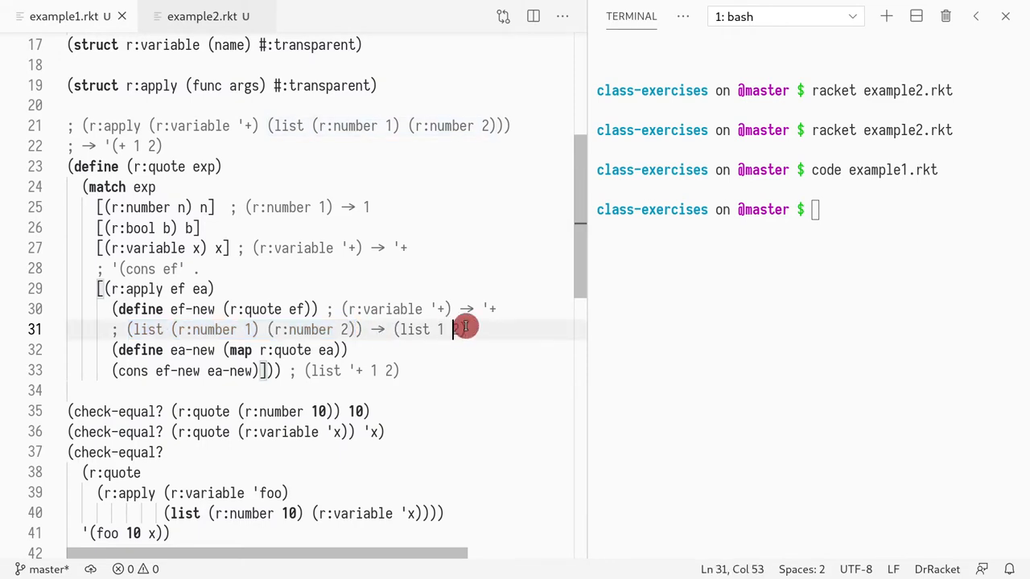
pyautogui.moveTo(465, 328); pyautogui.dragTo(393, 329)
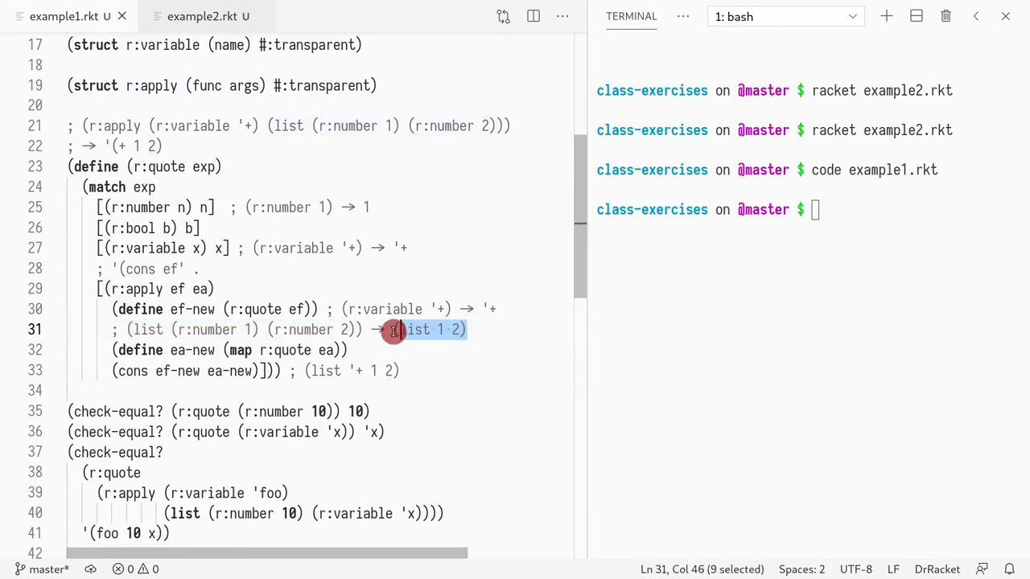
pyautogui.moveTo(447, 356)
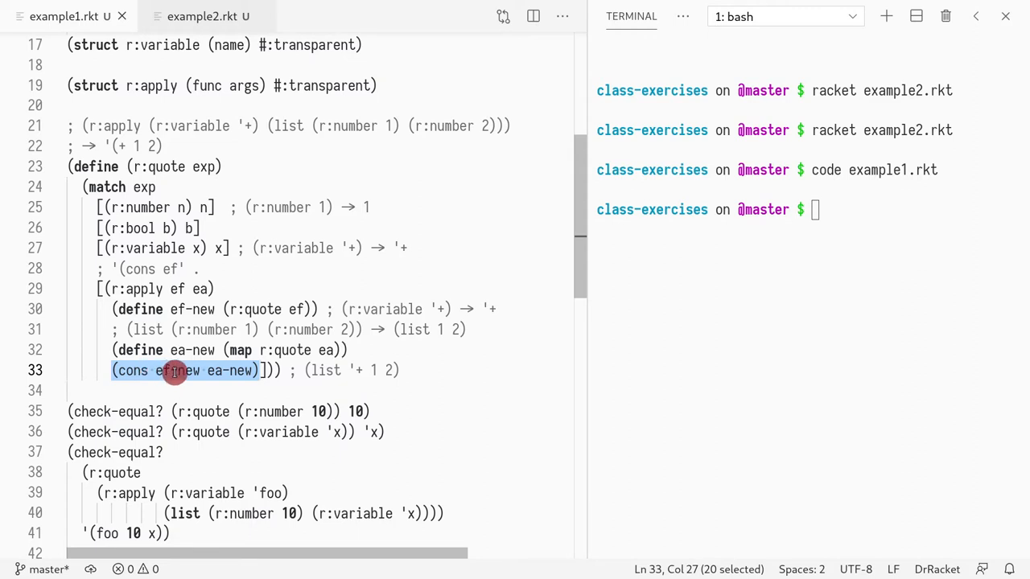
pyautogui.click(411, 370)
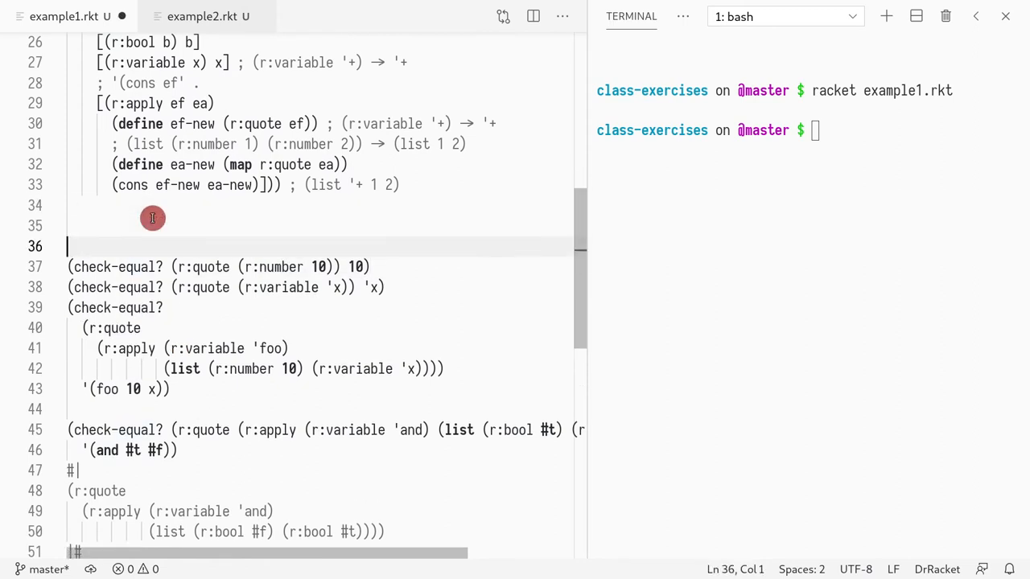
# - Add (r:quote (r:apply (r:variable '+) (list (r:number 1) (r:number 2)))) below the function and run it
pyautogui.write('(r:quote')
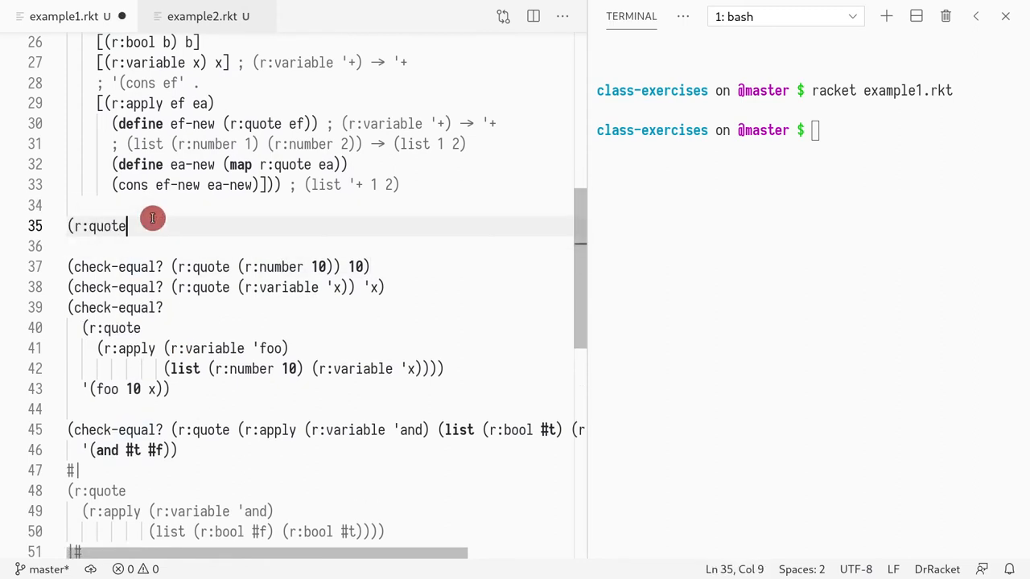
pyautogui.write("(r:apply (r:variable '+) (list (r:number 1) (r:number 2)))))")
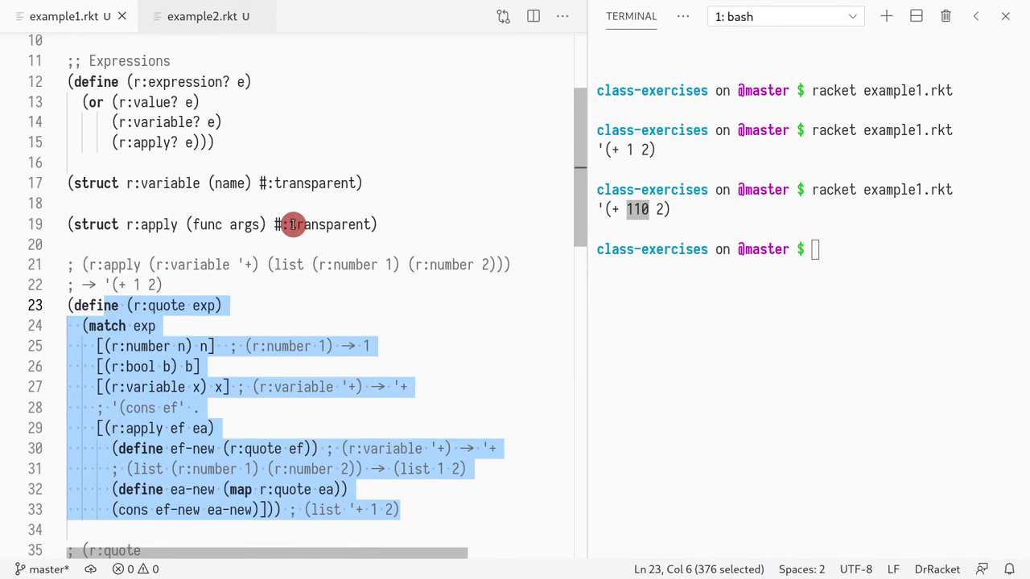
pyautogui.scroll(-3)
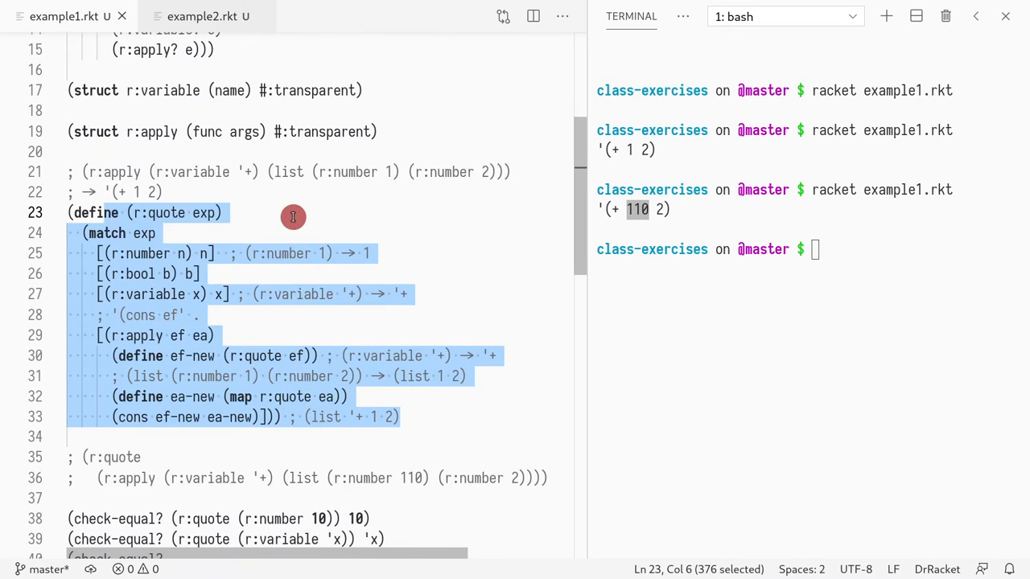
pyautogui.moveTo(267, 215)
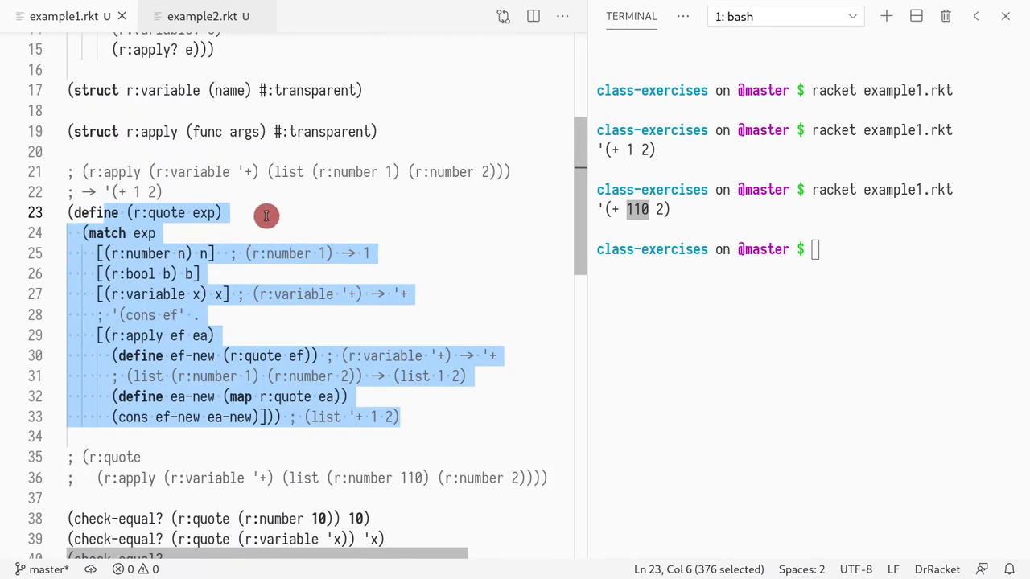
pyautogui.scroll(-3)
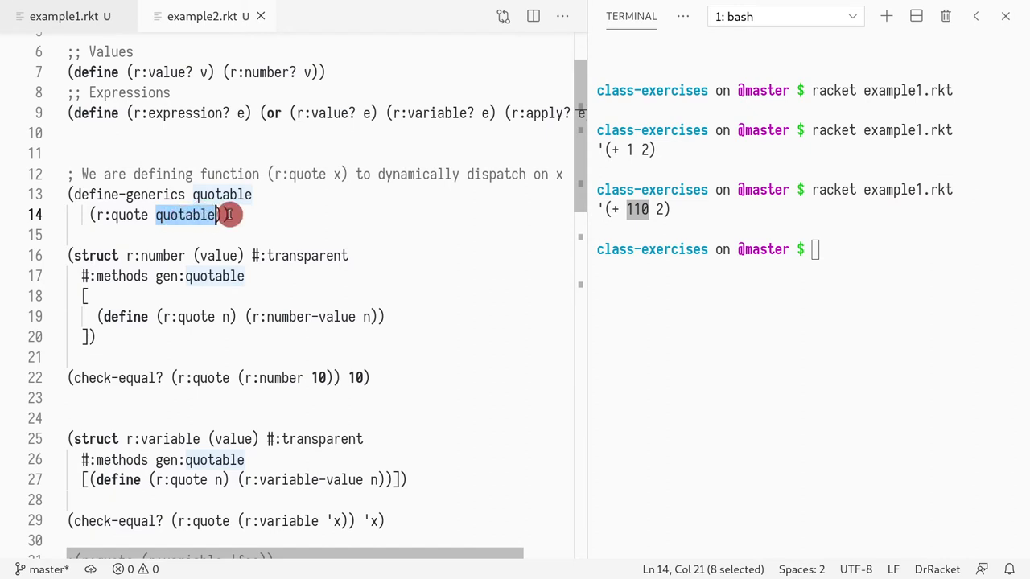
# - In example2.rkt, highlight quotable in define-generics and the (r:number-value n) accessor in the number struct
pyautogui.write('x')
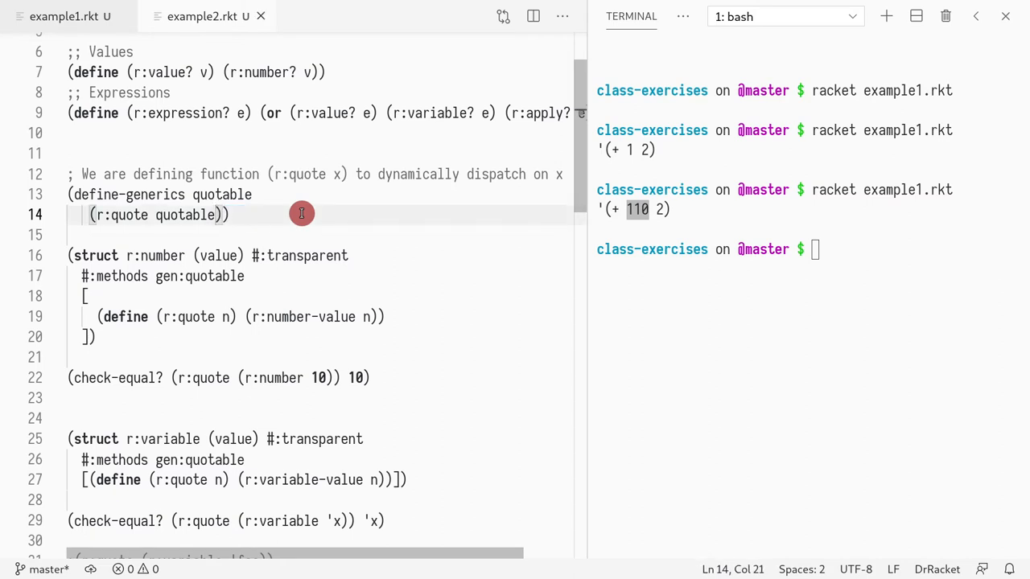
pyautogui.moveTo(190, 216)
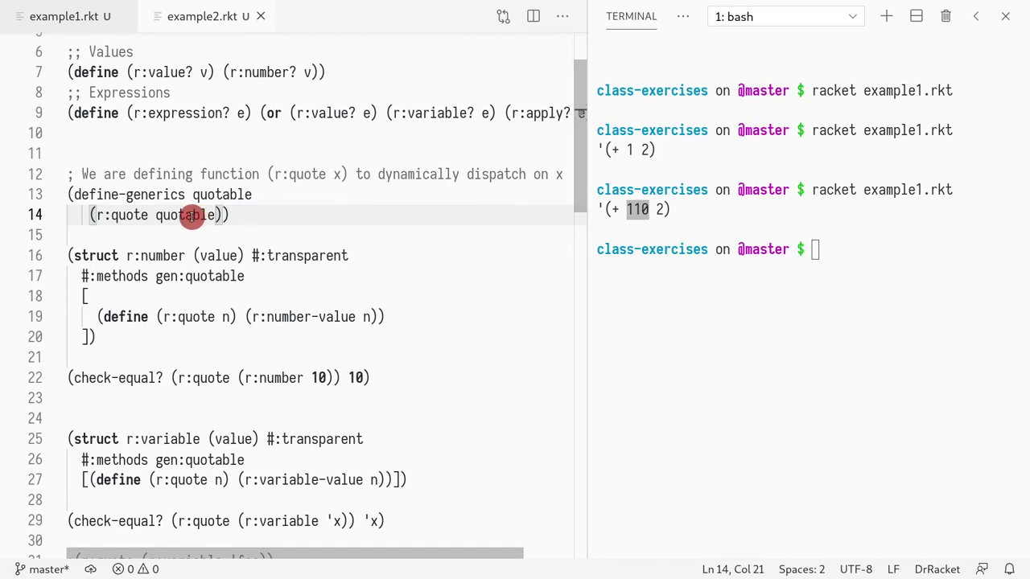
pyautogui.doubleClick(183, 216)
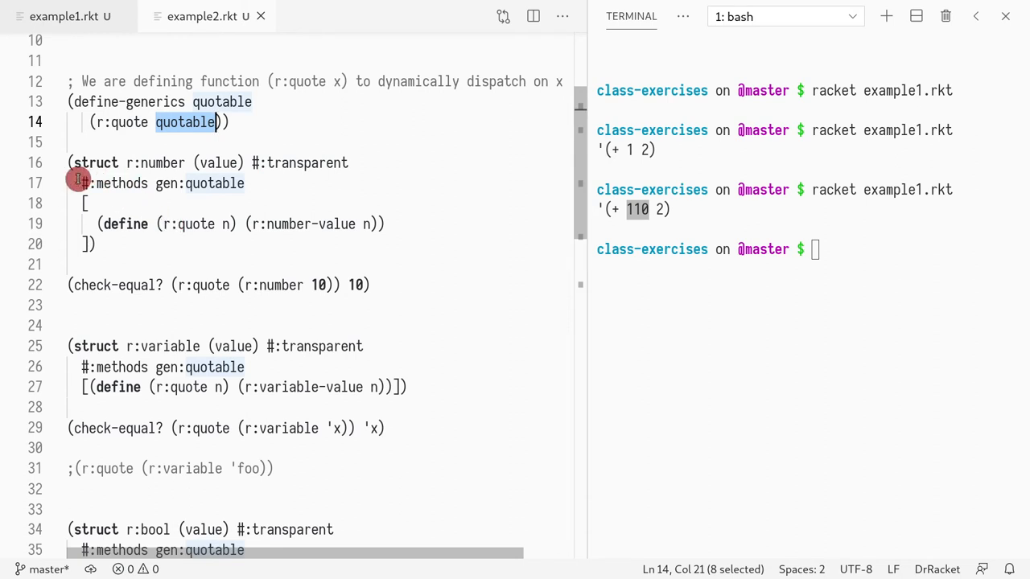
pyautogui.moveTo(77, 183); pyautogui.dragTo(267, 245)
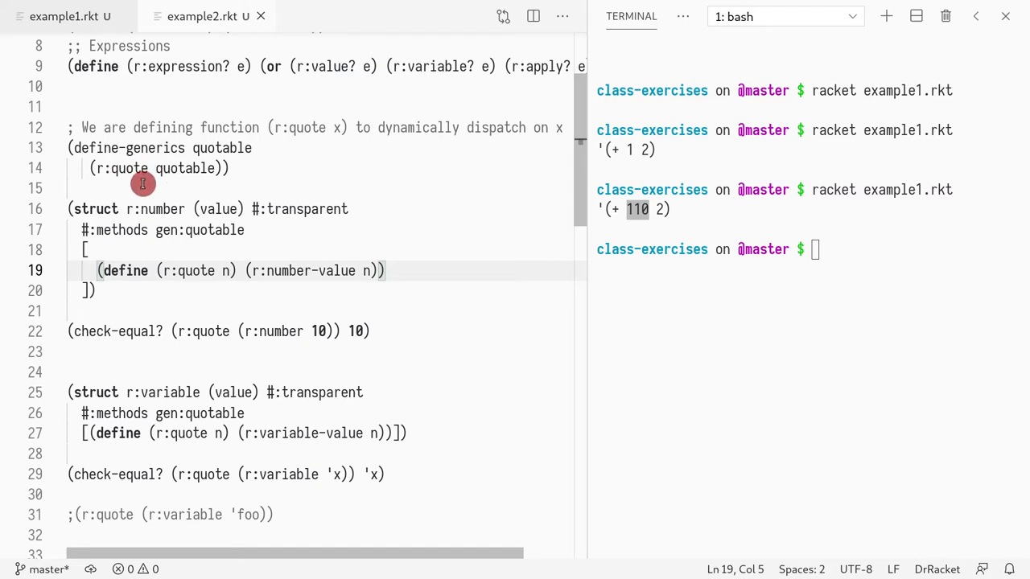
pyautogui.moveTo(268, 272)
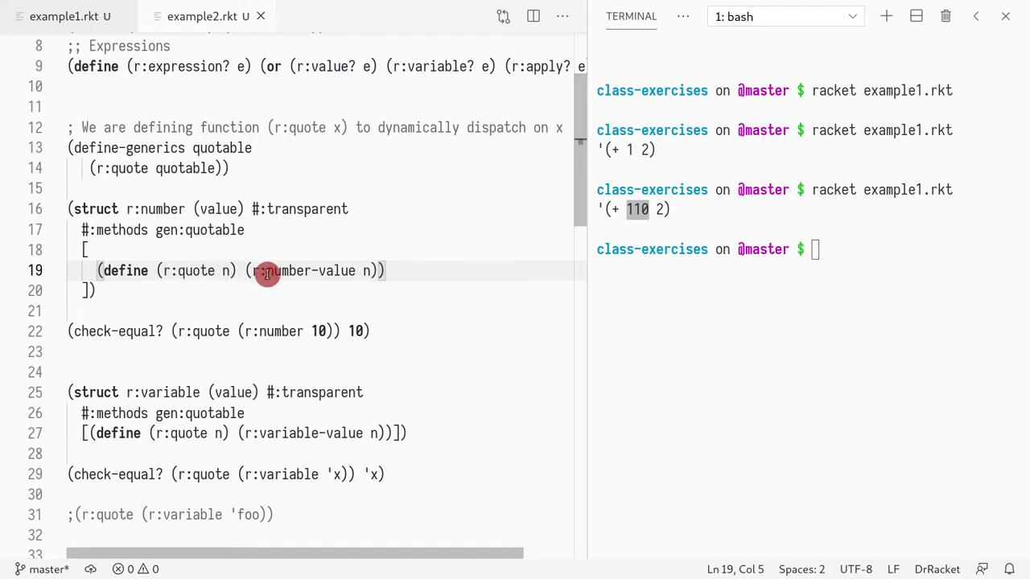
pyautogui.moveTo(245, 270); pyautogui.dragTo(378, 270)
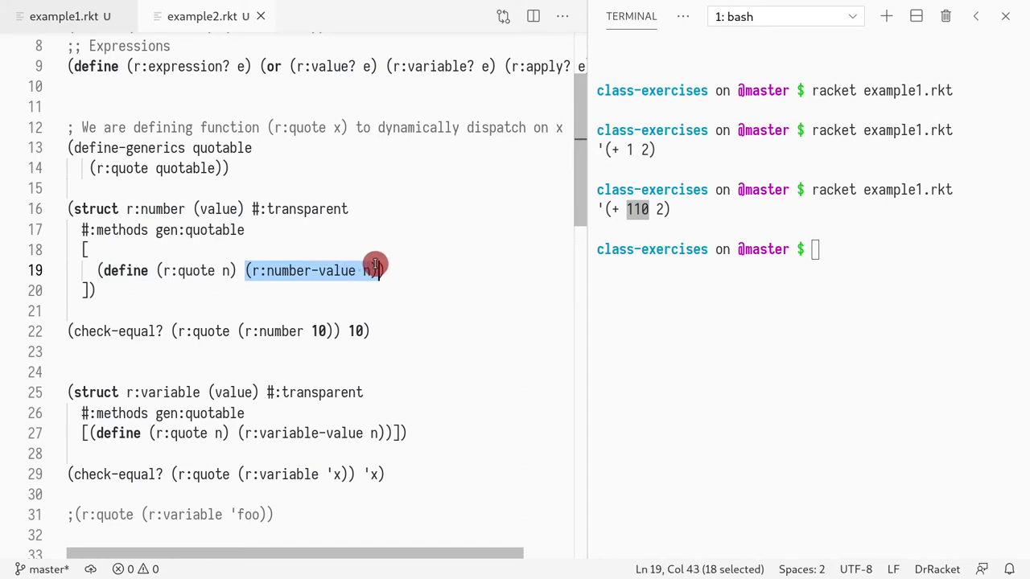
pyautogui.scroll(-3)
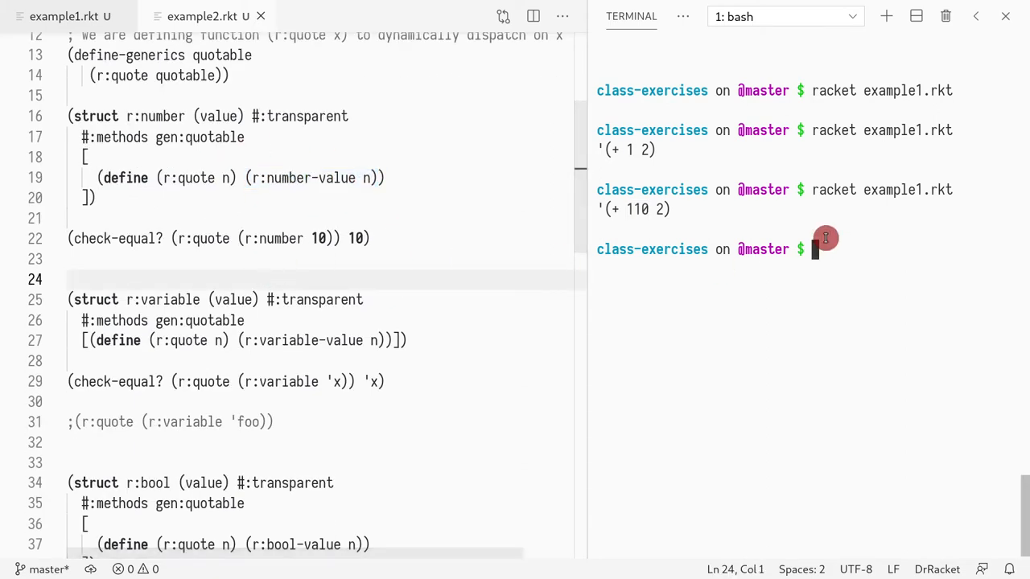
# - Run racket example2.rkt, add (r:quote (r:number 100)) and rerun to print 100
pyautogui.write('racket')
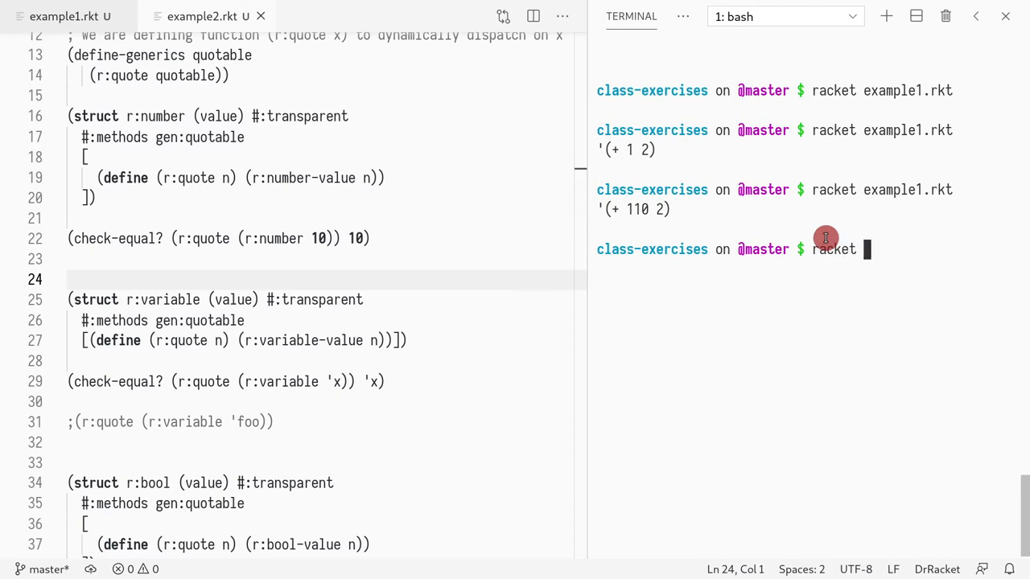
pyautogui.write('example2.rkt')
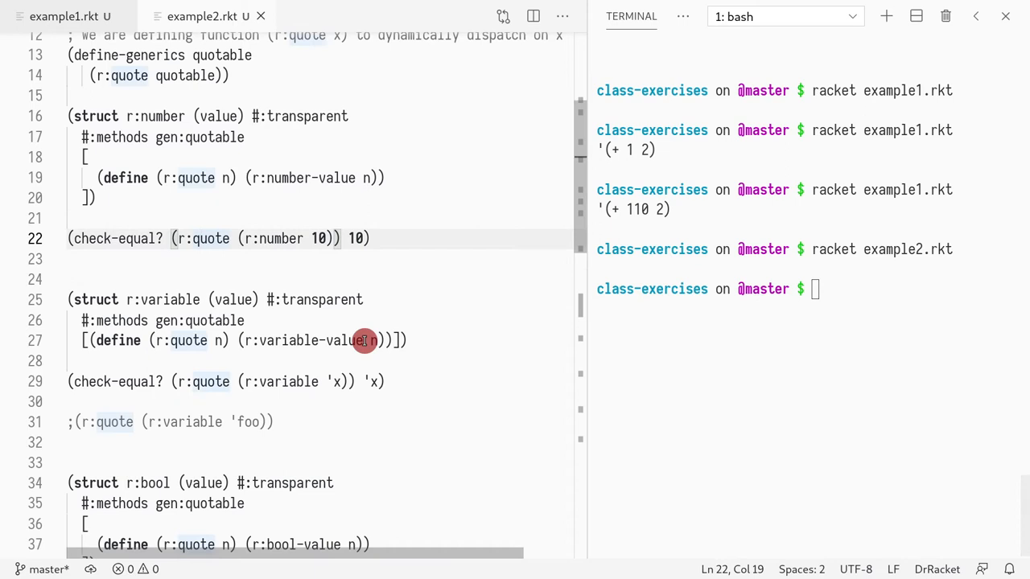
pyautogui.write('(r:quote (r:number 100')
pyautogui.click(807, 290)
pyautogui.write('racket example2.rkt')
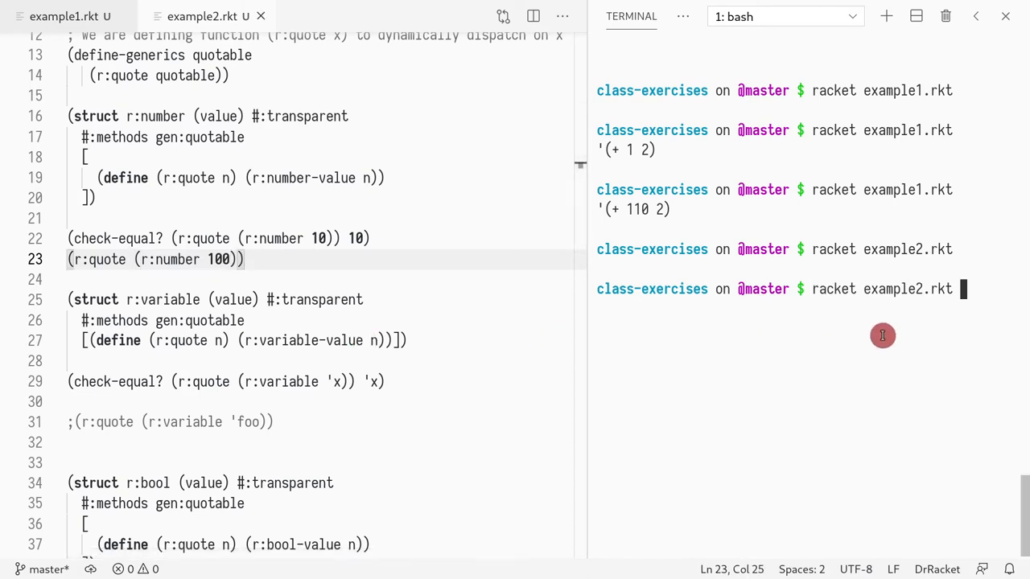
pyautogui.press('Enter')
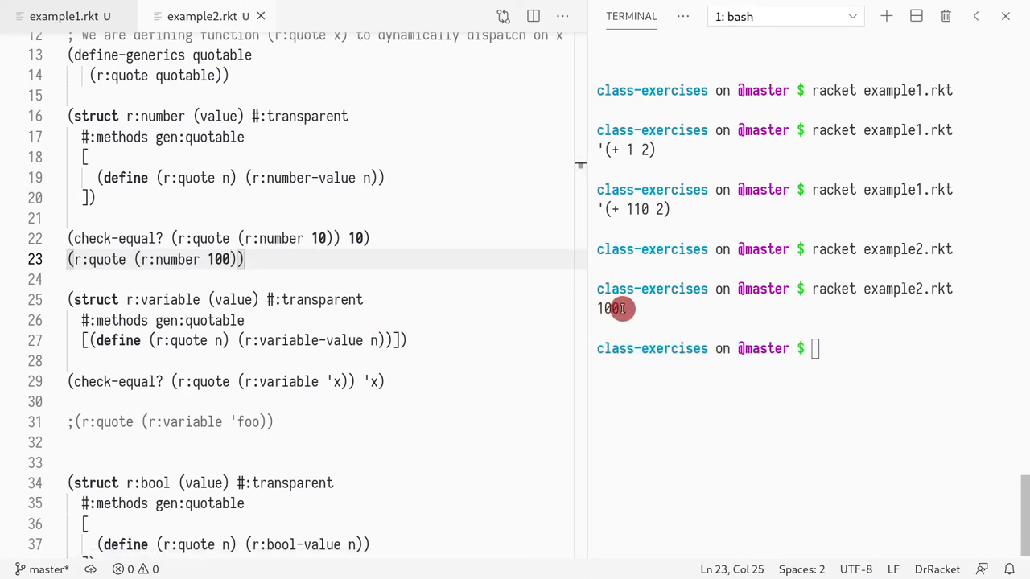
pyautogui.doubleClick(219, 259)
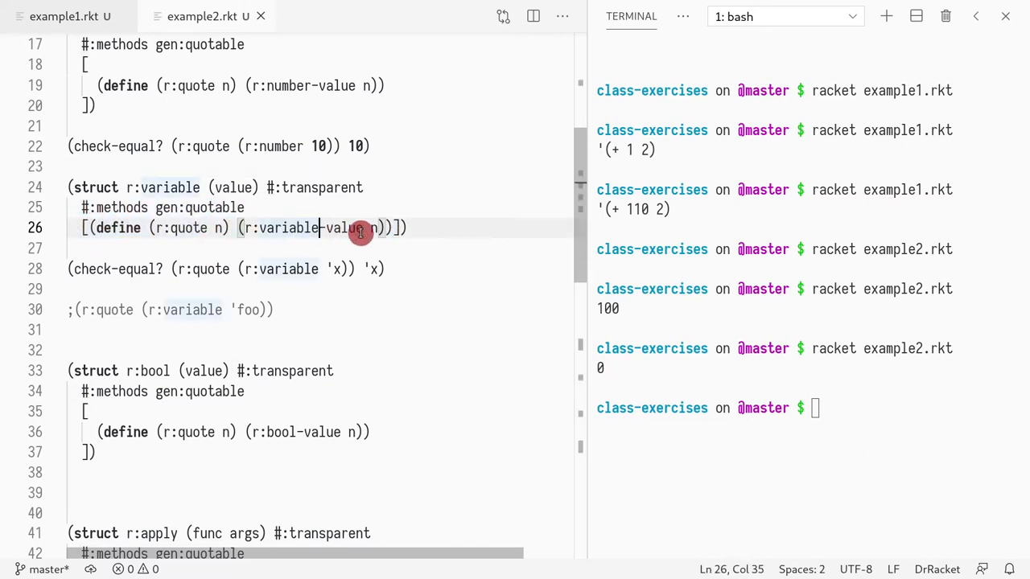
# - Scroll down example2.rkt to the r:bool struct definition
pyautogui.scroll(-3)
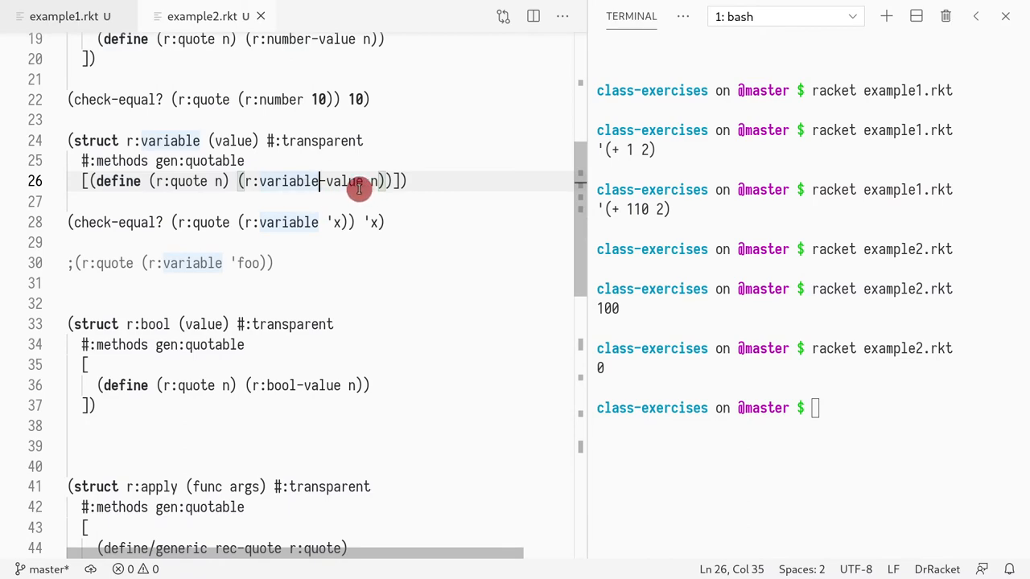
pyautogui.scroll(-3)
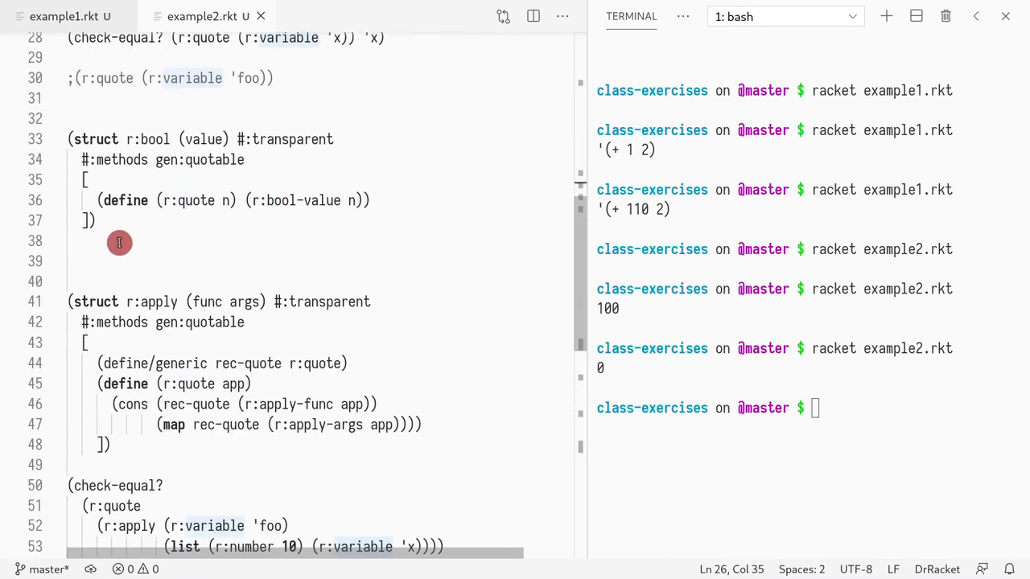
pyautogui.scroll(-3)
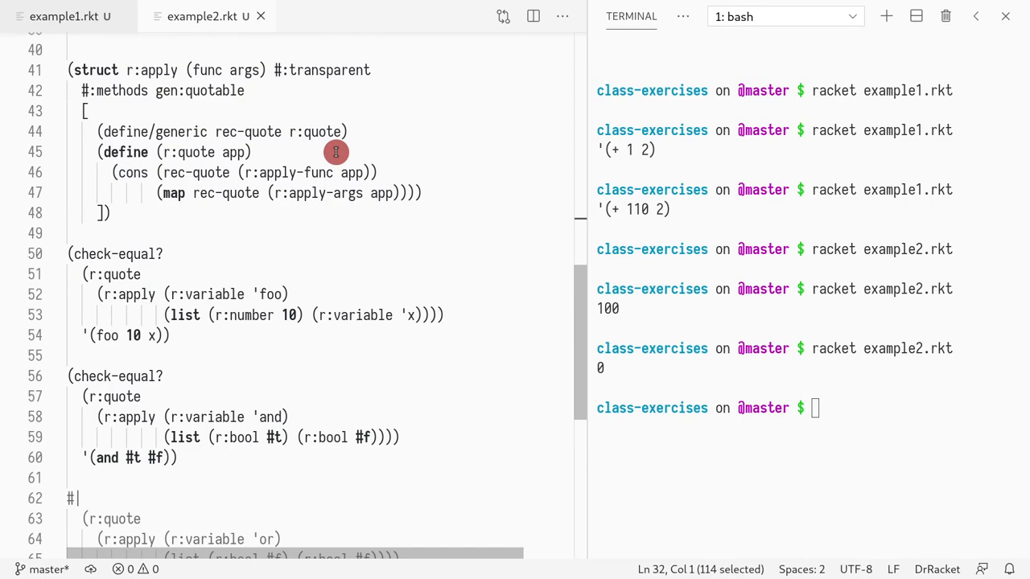
pyautogui.scroll(-3)
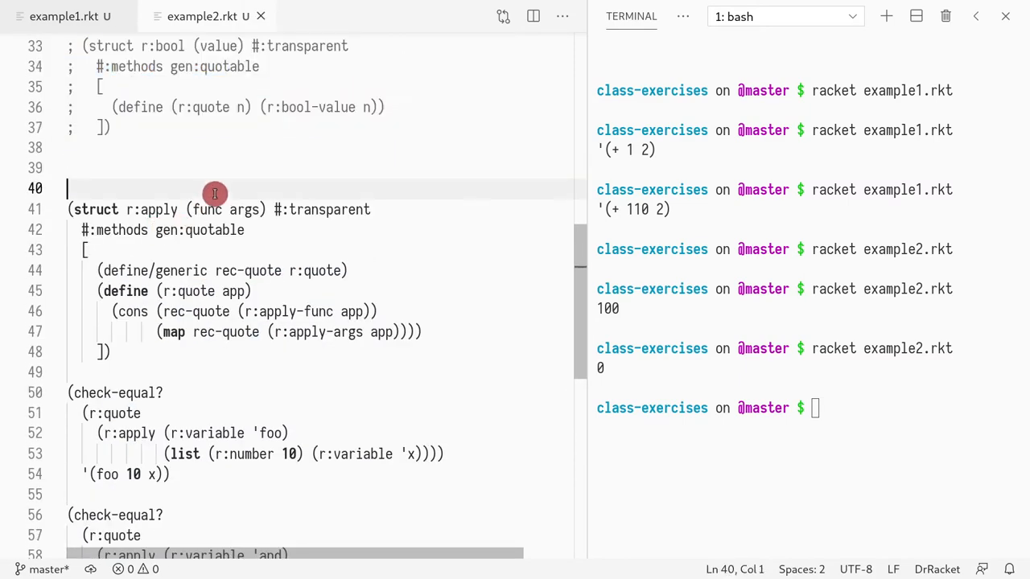
pyautogui.scroll(-3)
pyautogui.write('racket example2.rkt')
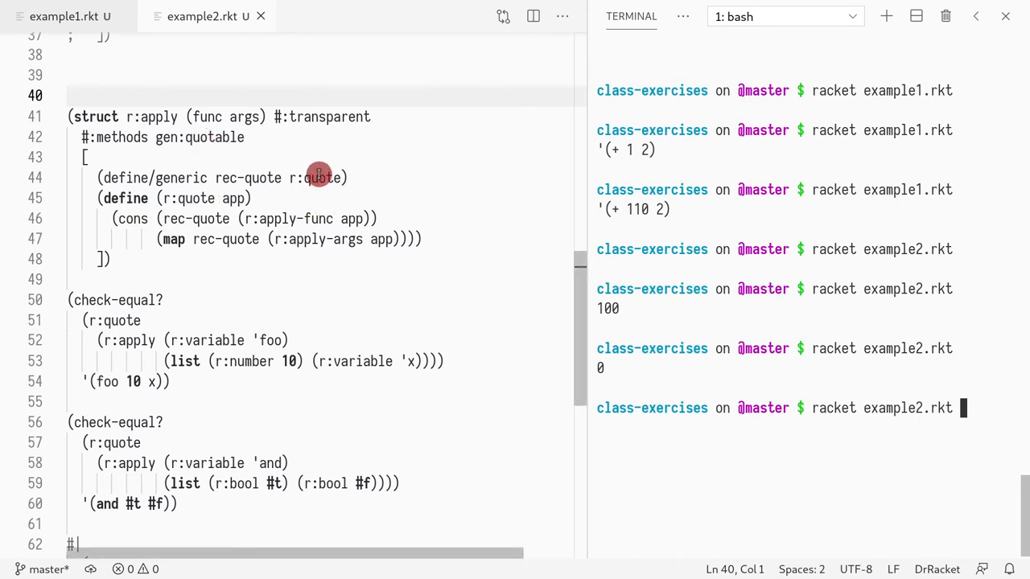
pyautogui.moveTo(276, 234)
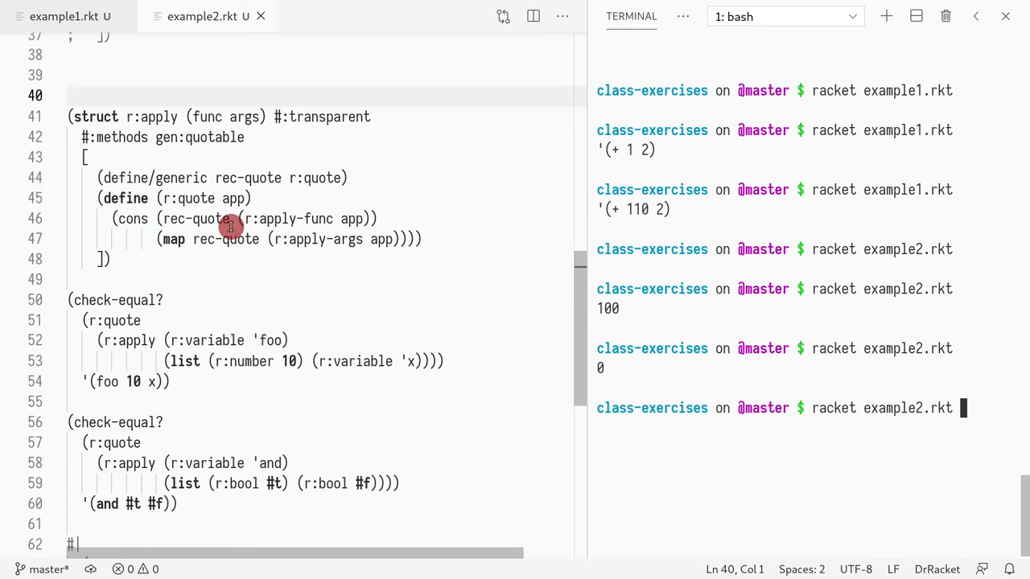
pyautogui.moveTo(159, 229)
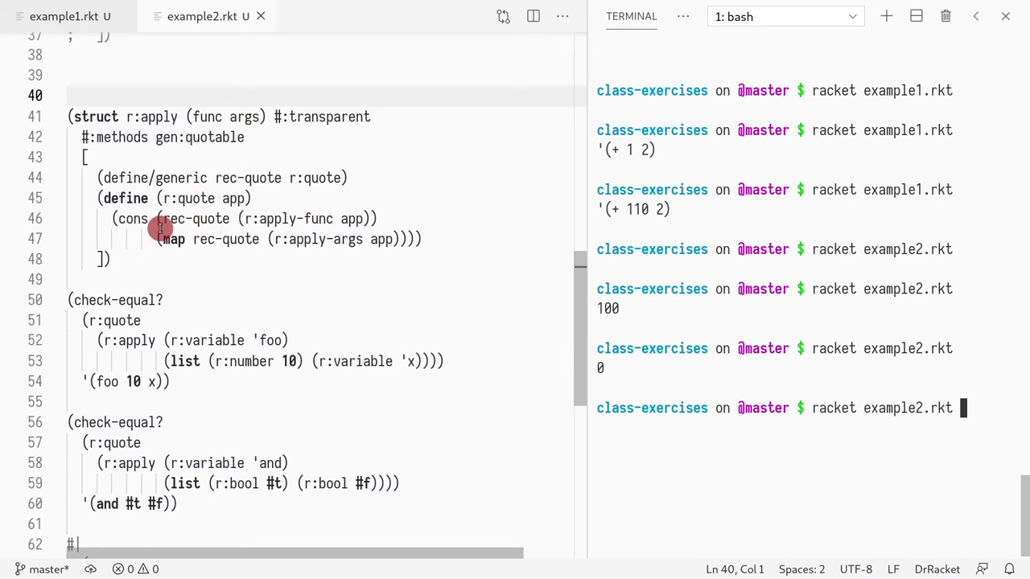
pyautogui.moveTo(184, 225)
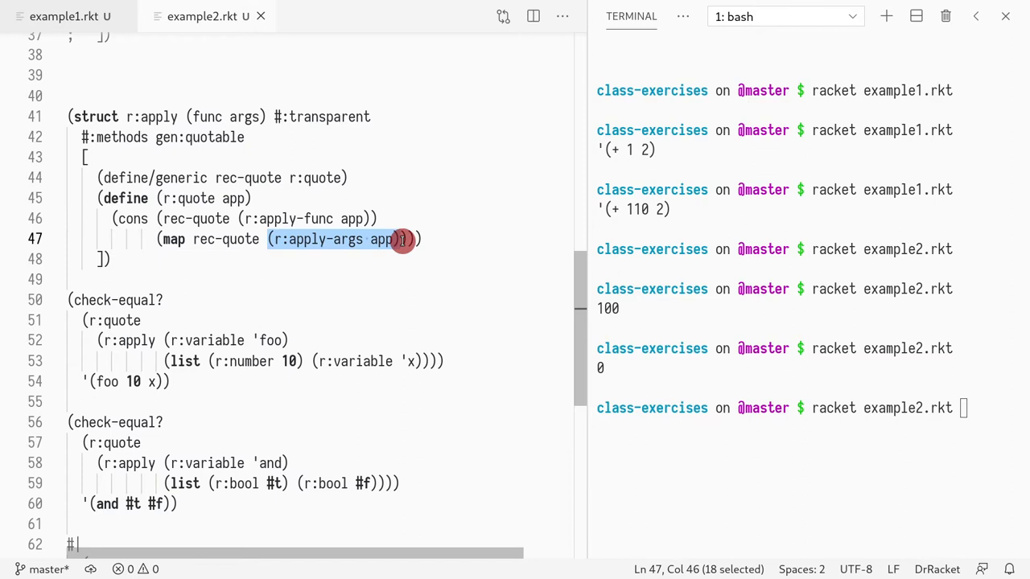
pyautogui.moveTo(441, 267)
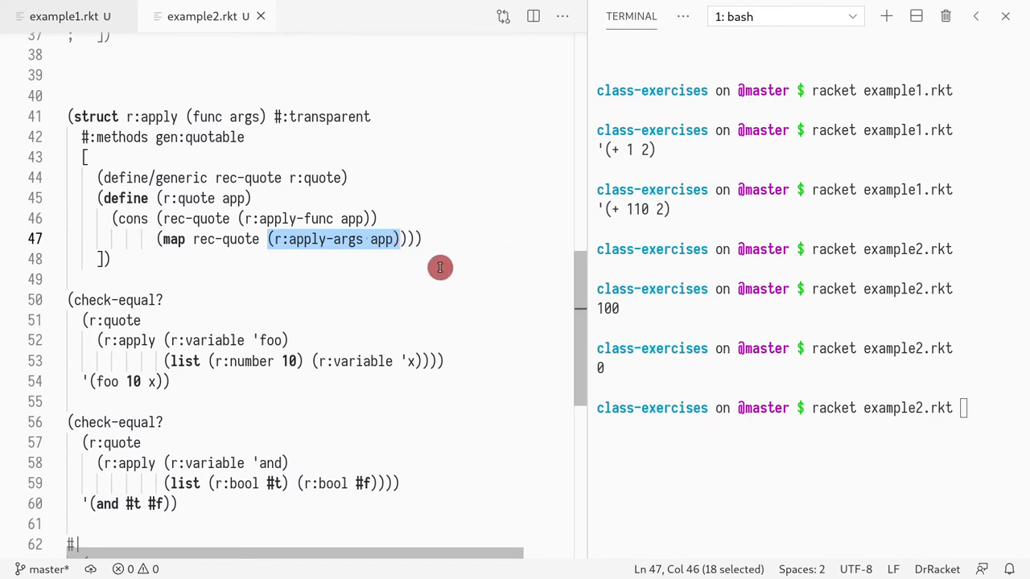
pyautogui.moveTo(270, 229)
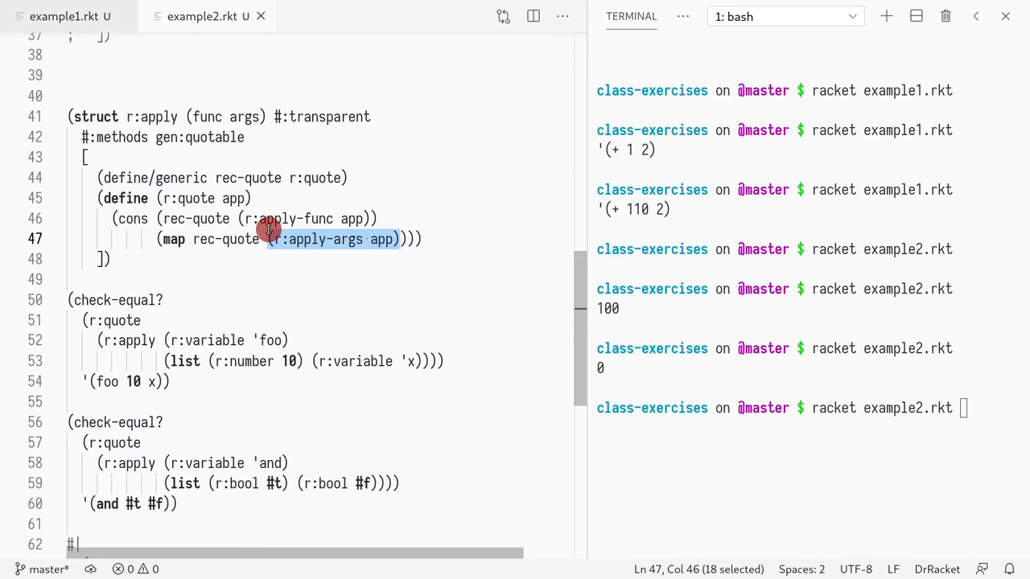
pyautogui.click(392, 219)
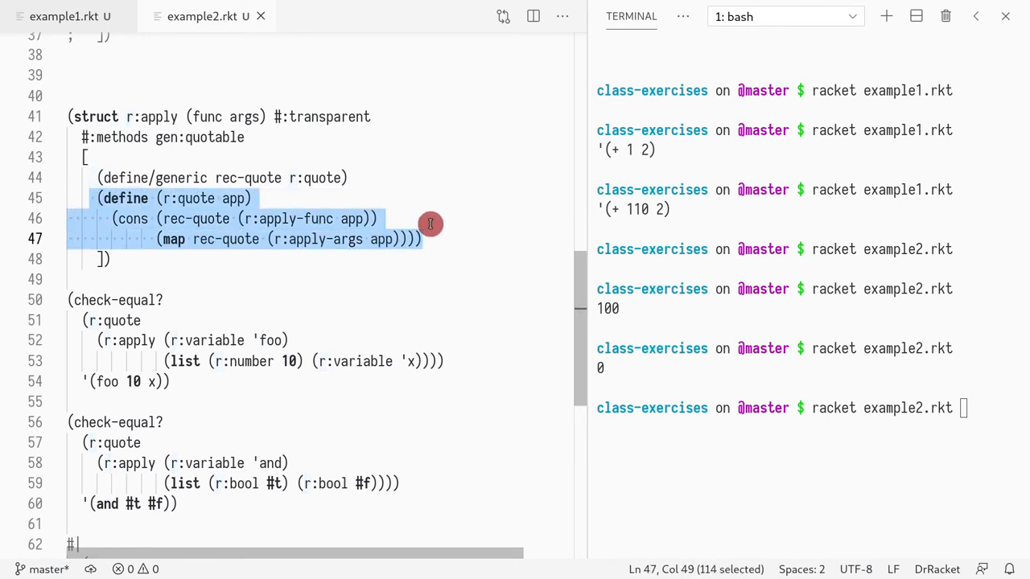
pyautogui.click(351, 177)
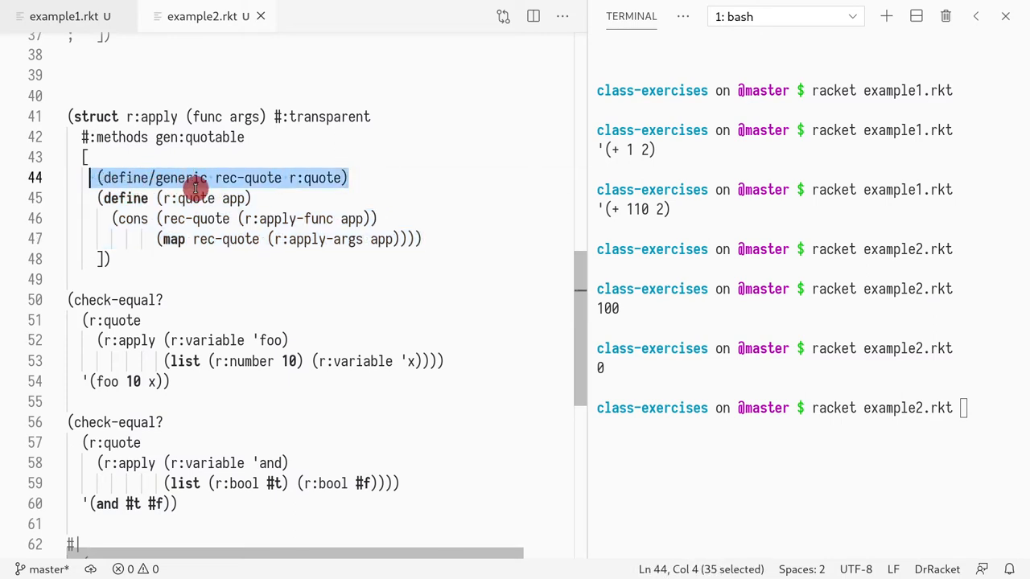
pyautogui.doubleClick(248, 177)
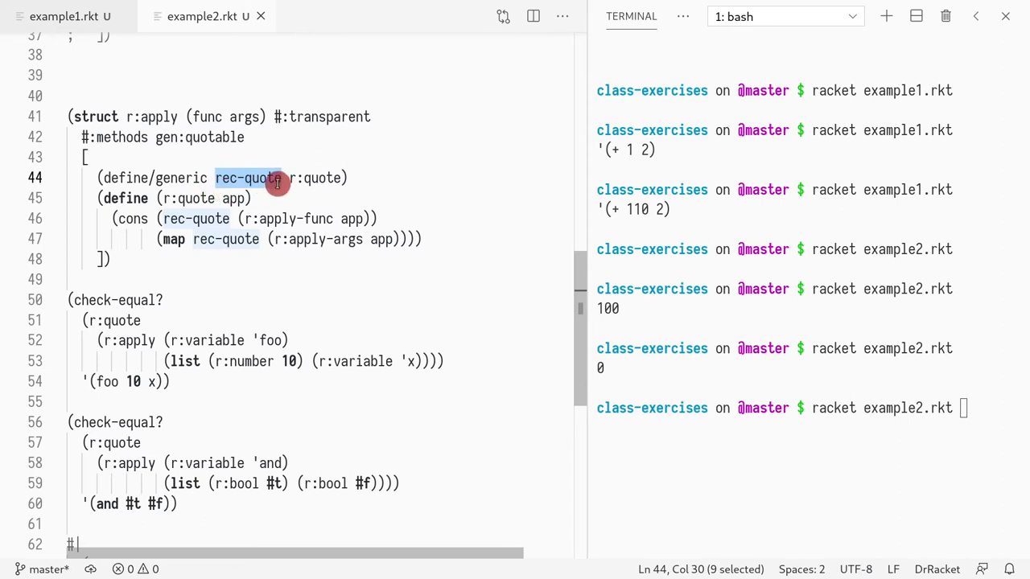
pyautogui.moveTo(258, 177)
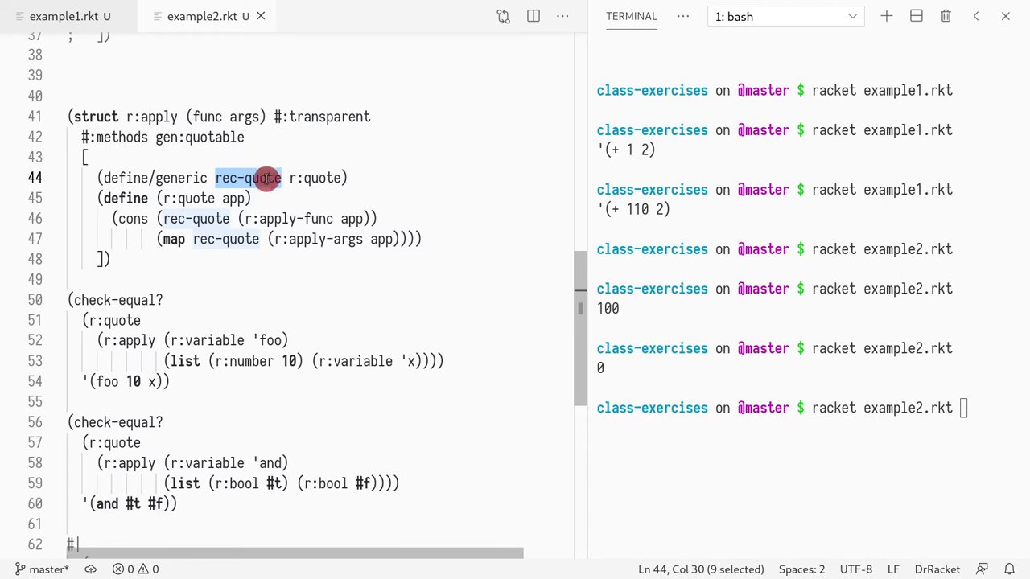
pyautogui.moveTo(260, 174)
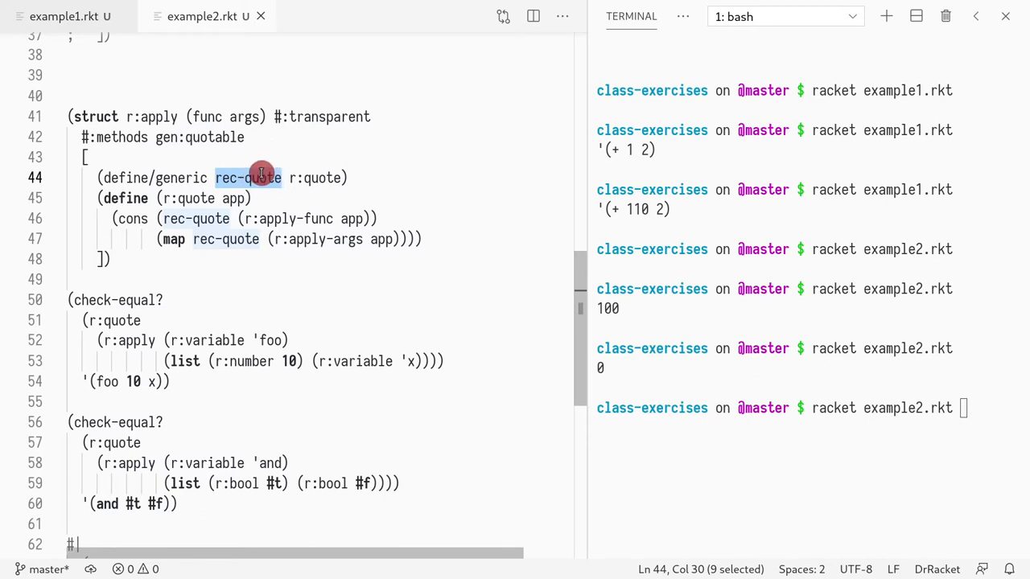
pyautogui.moveTo(261, 180)
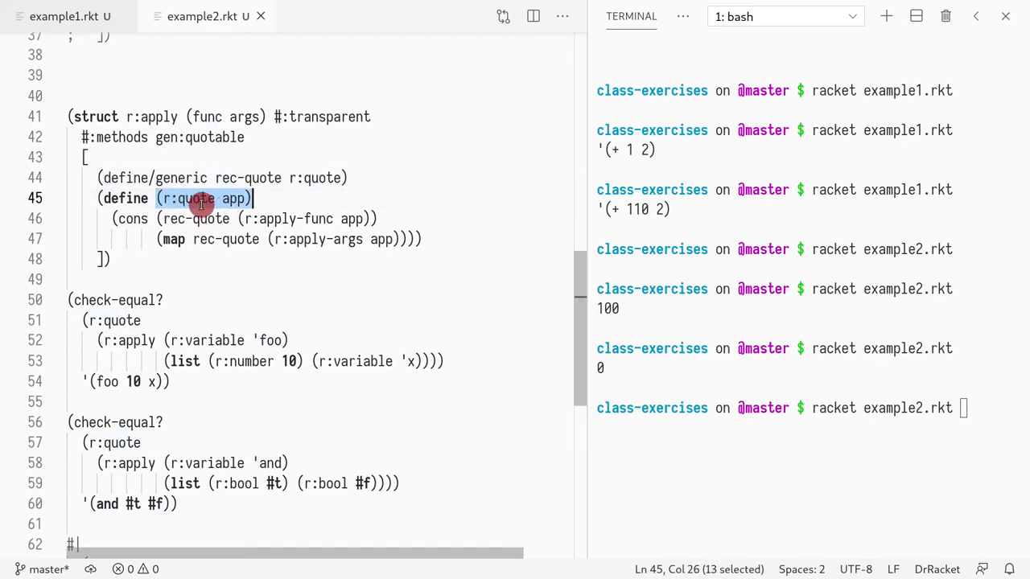
pyautogui.moveTo(197, 223)
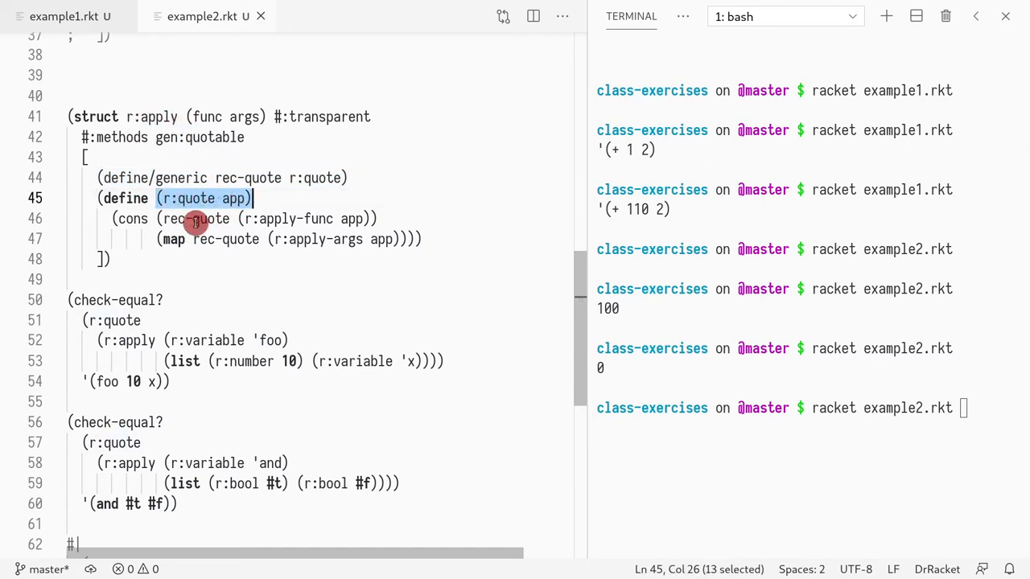
pyautogui.moveTo(112, 222)
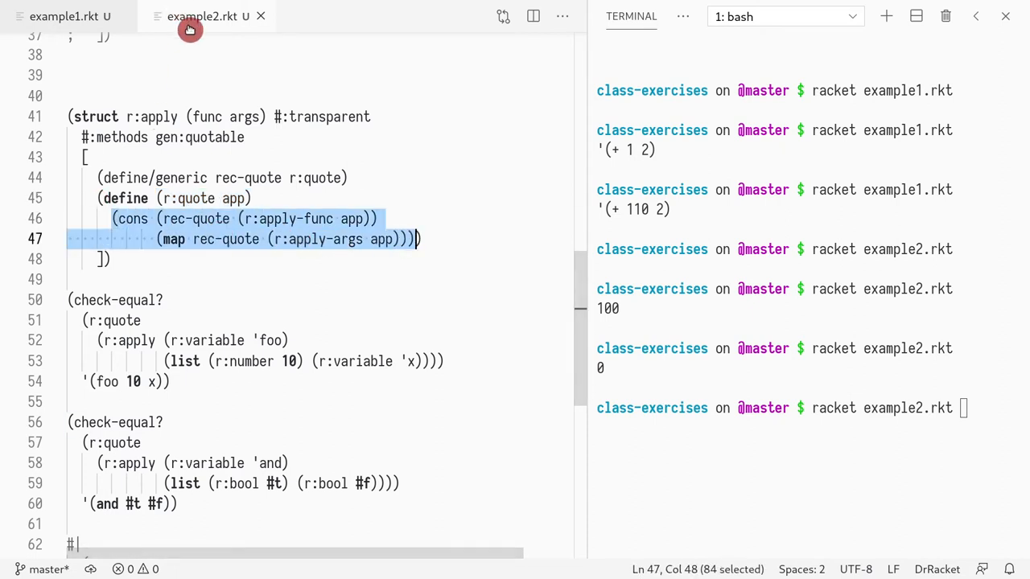
pyautogui.rightClick(203, 16)
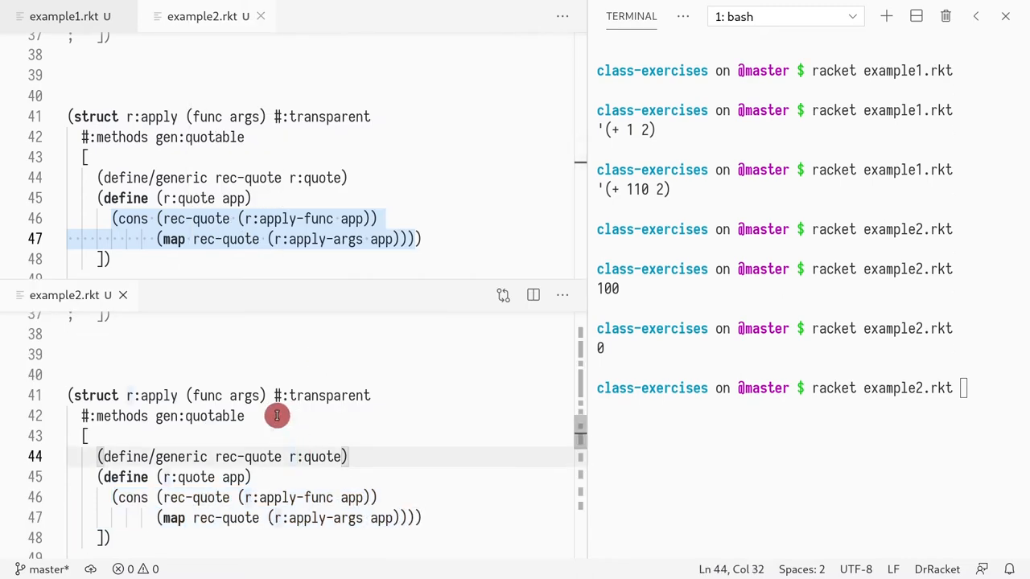
pyautogui.press('ctrl+p')
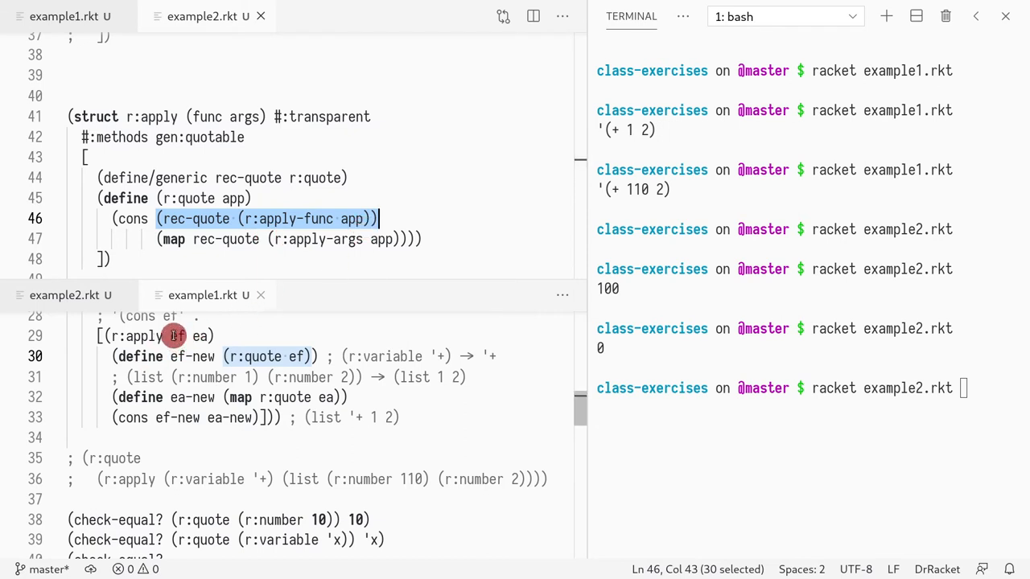
pyautogui.click(291, 238)
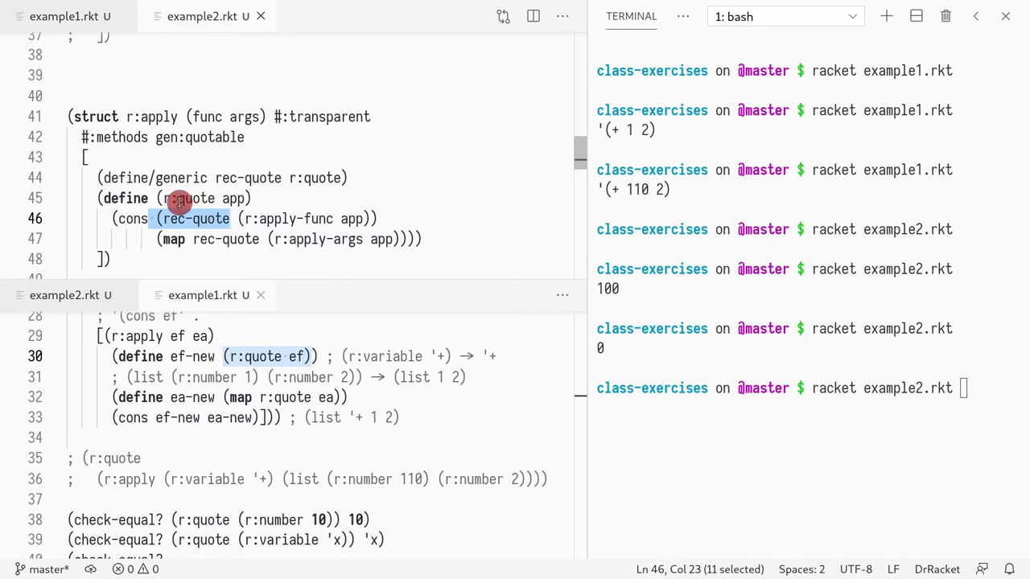
pyautogui.moveTo(167, 238)
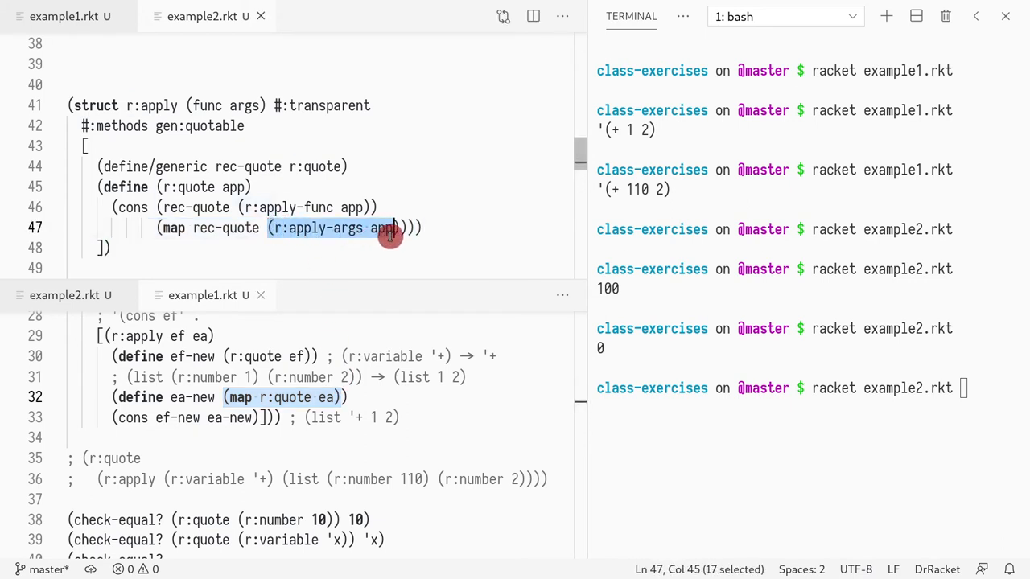
pyautogui.moveTo(360, 385)
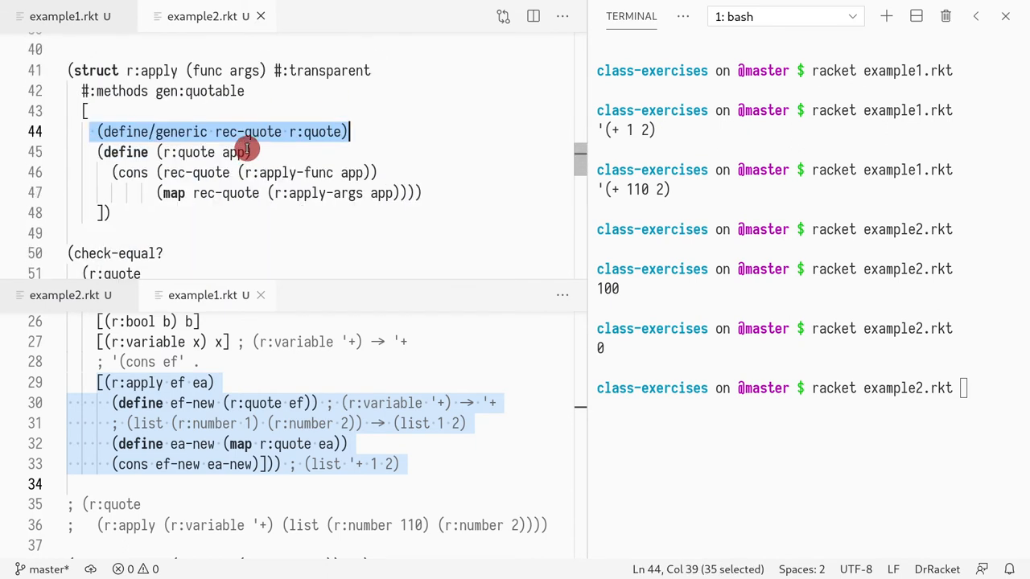
pyautogui.moveTo(265, 153)
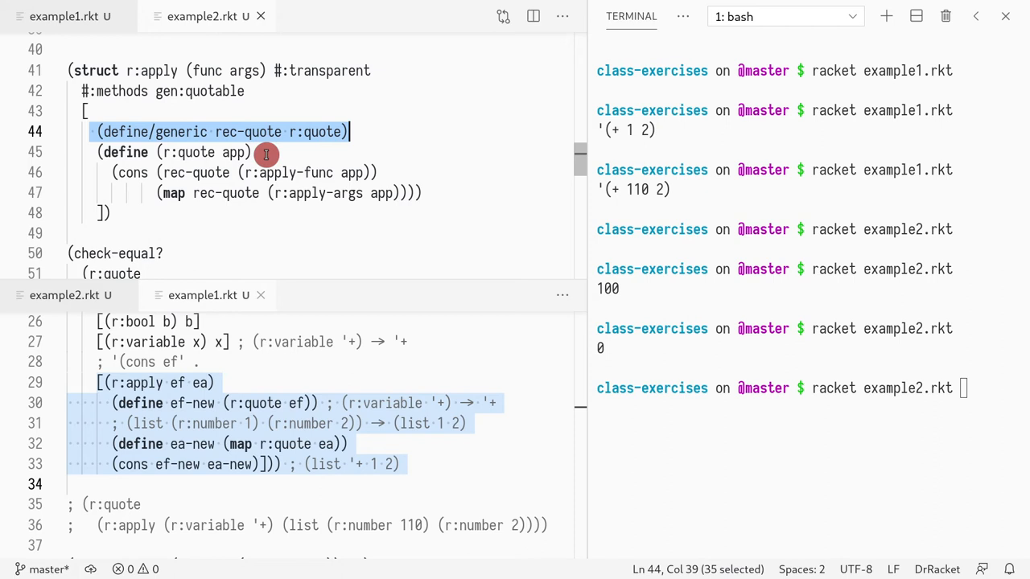
pyautogui.click(125, 151)
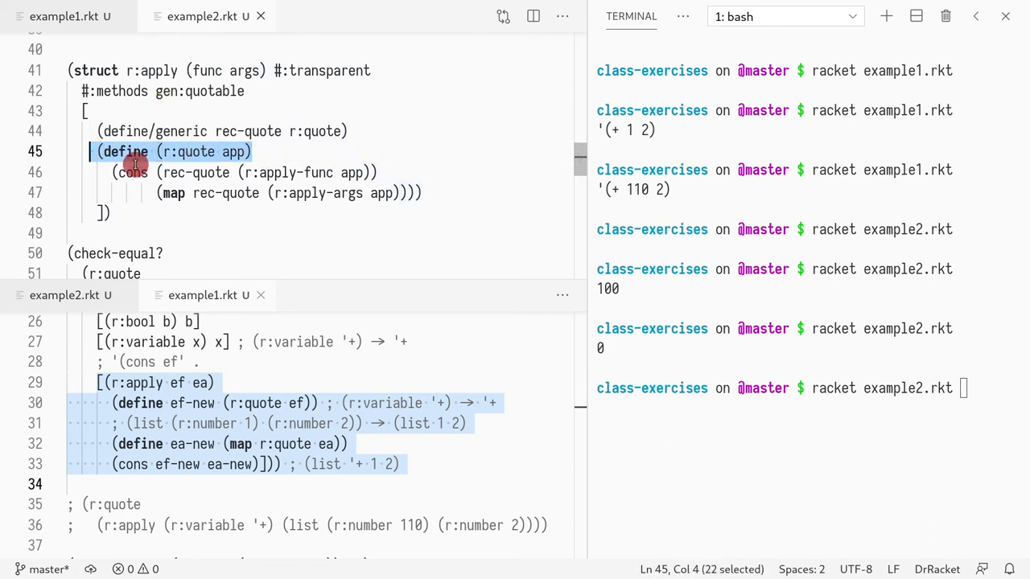
pyautogui.moveTo(193, 151)
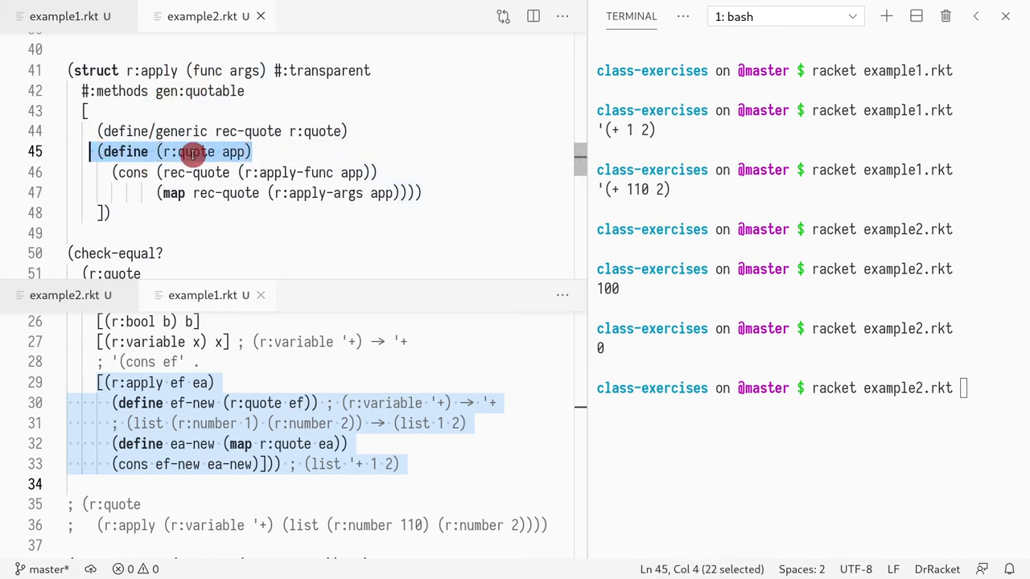
pyautogui.moveTo(312, 222)
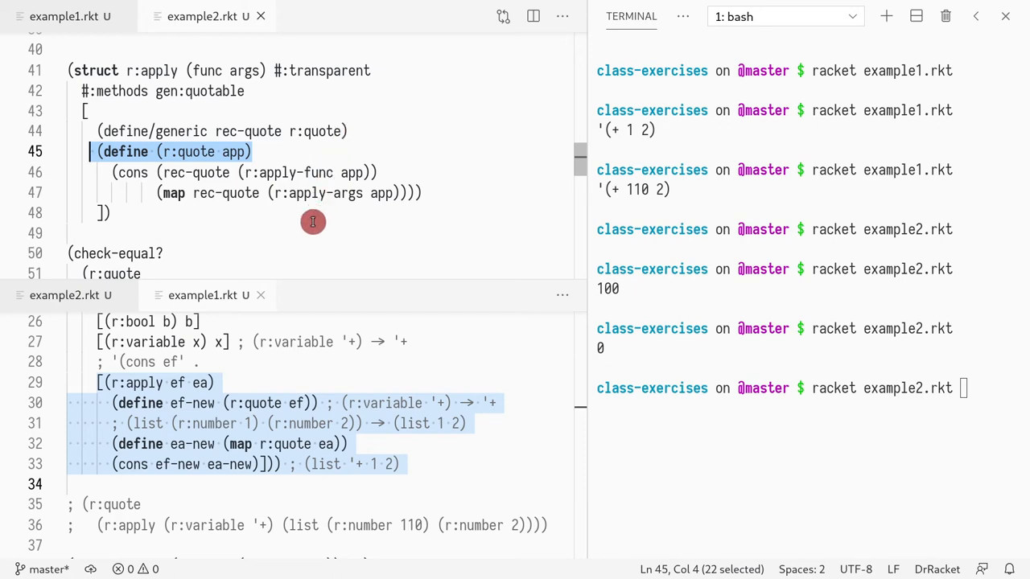
pyautogui.moveTo(290, 185)
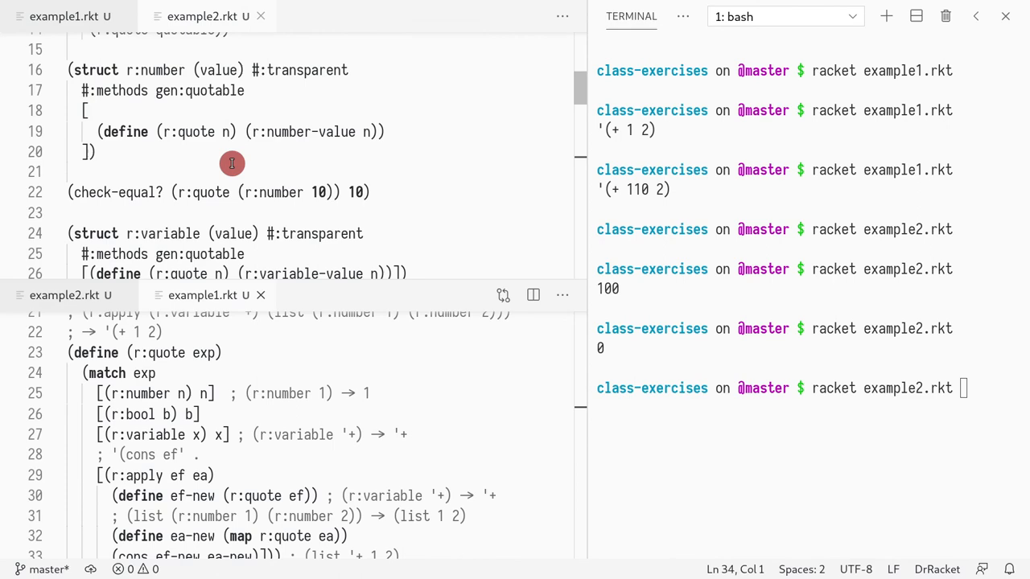
# - Mark the r:bool match clause in example1.rkt and scroll to its check-equal? tests
pyautogui.scroll(-3)
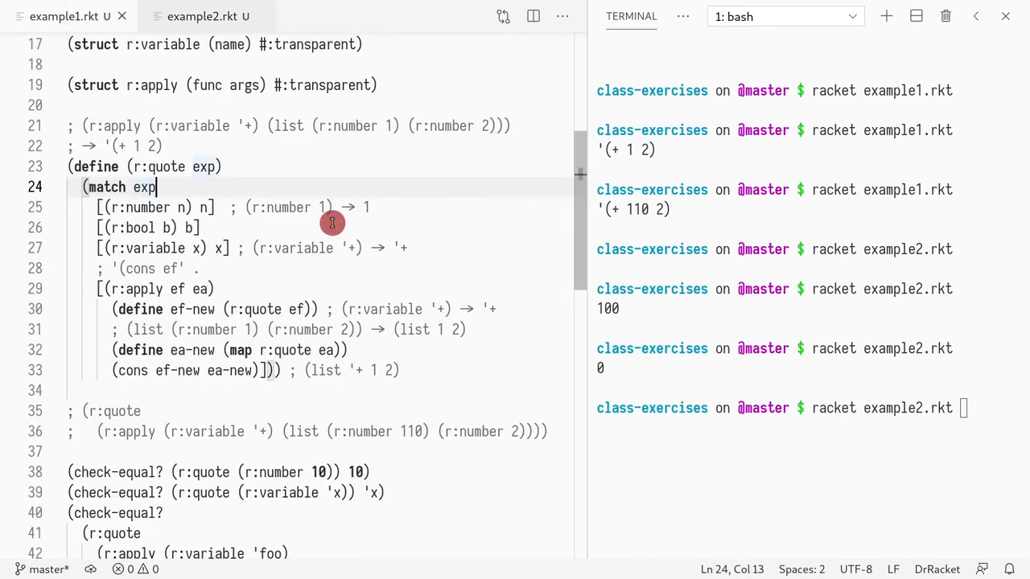
pyautogui.click(281, 248)
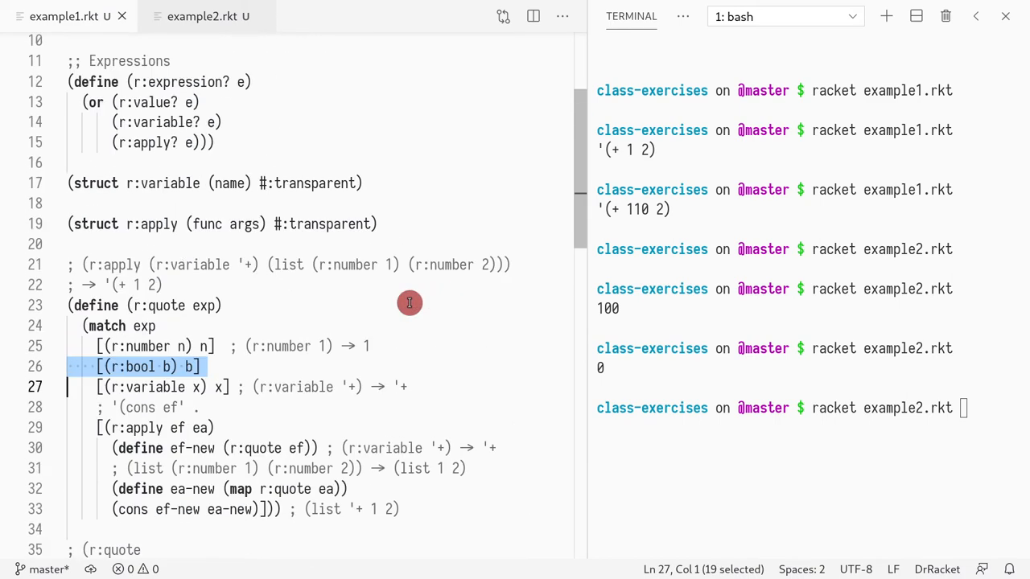
pyautogui.moveTo(359, 312)
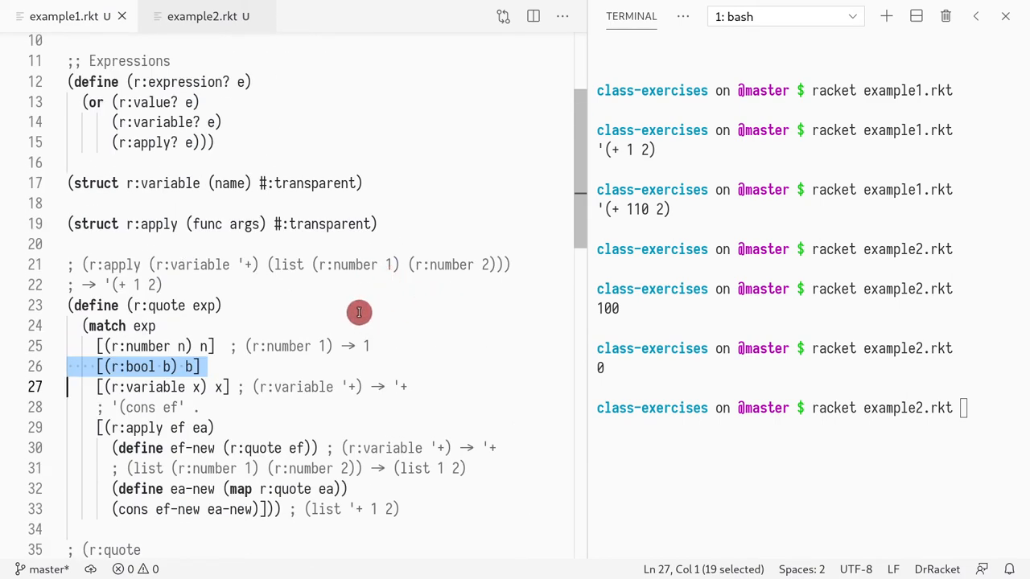
pyautogui.moveTo(250, 239)
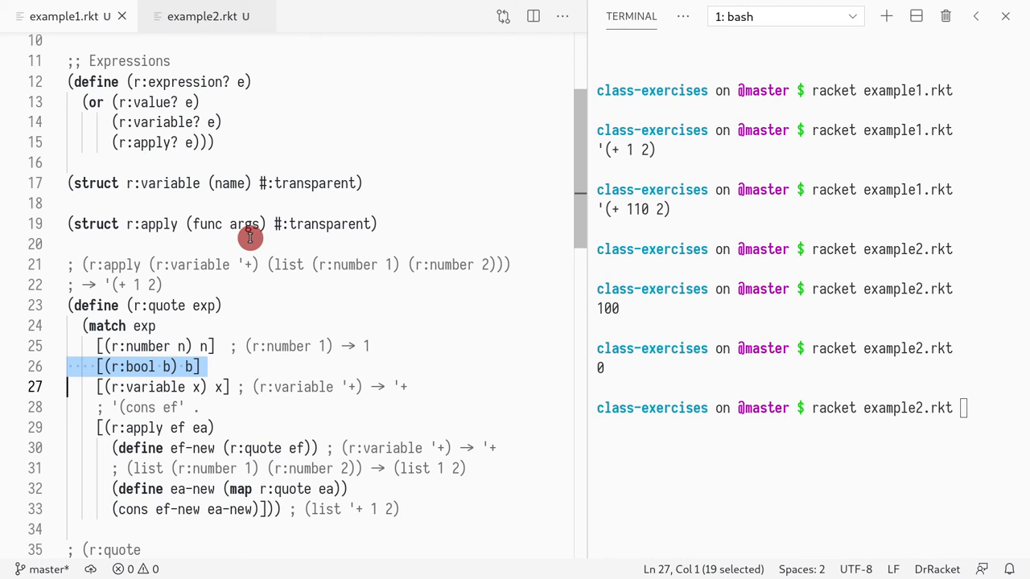
pyautogui.moveTo(232, 367)
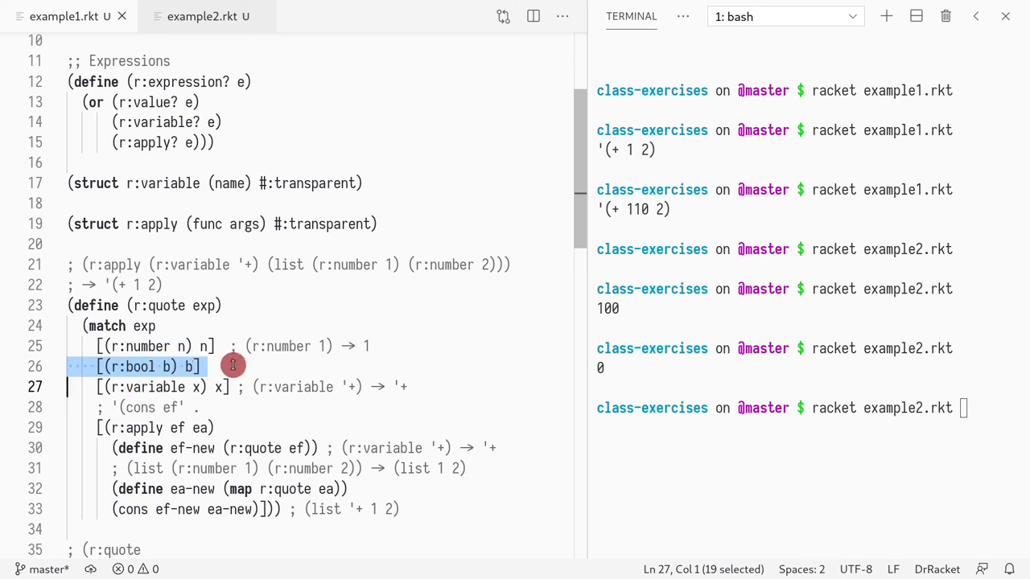
pyautogui.moveTo(251, 264)
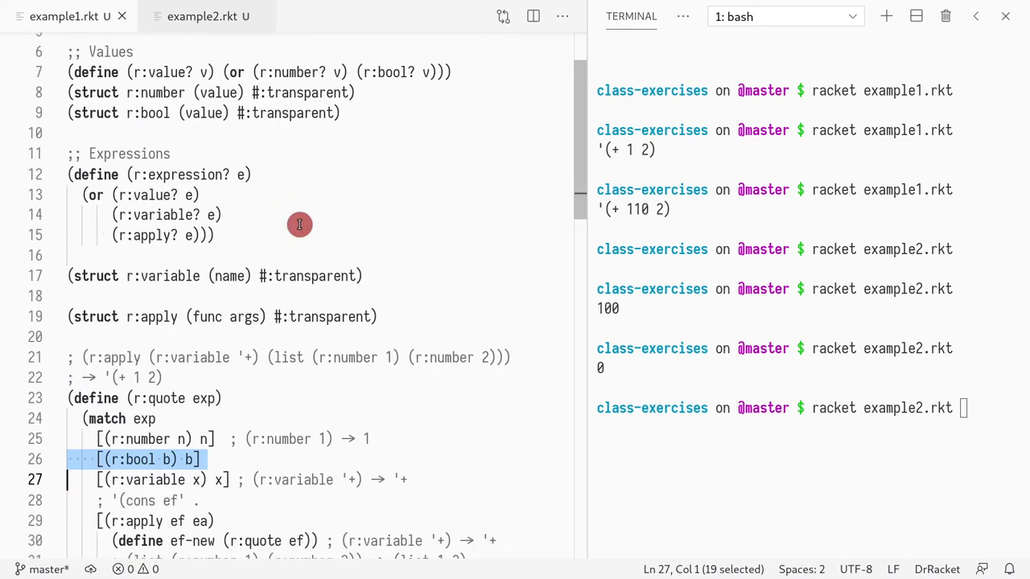
pyautogui.scroll(-3)
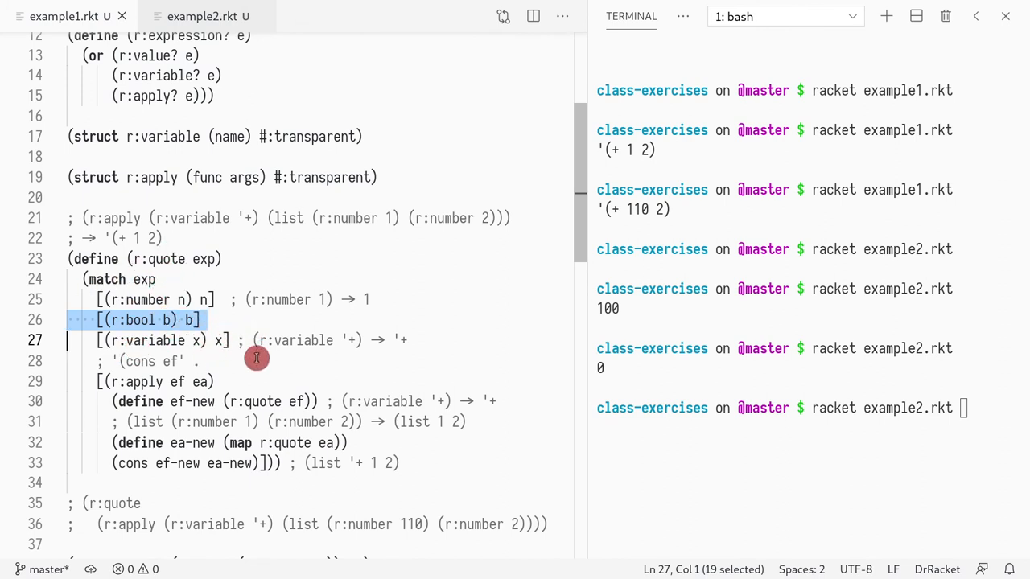
pyautogui.moveTo(280, 267)
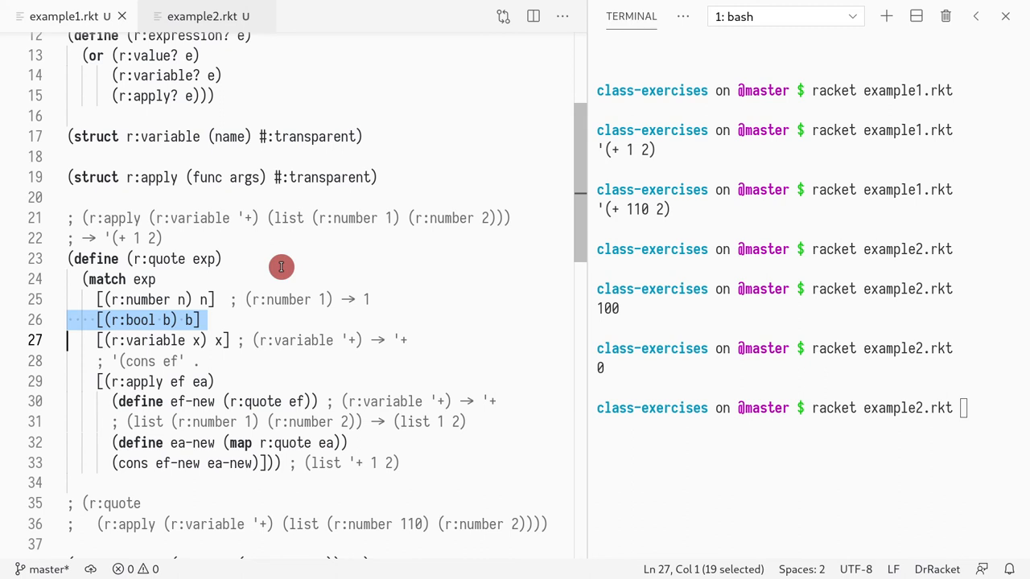
pyautogui.moveTo(307, 300)
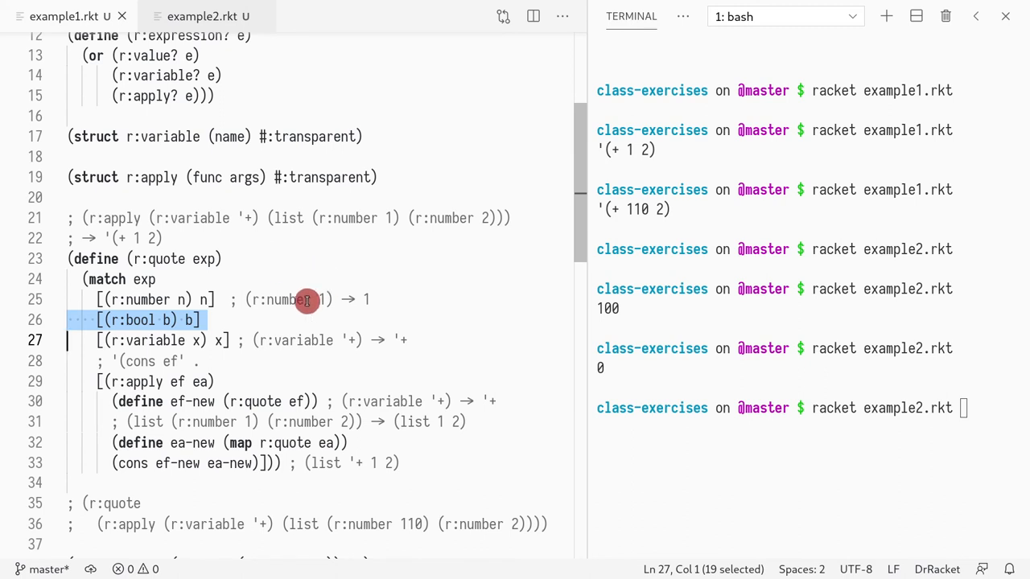
pyautogui.moveTo(302, 325)
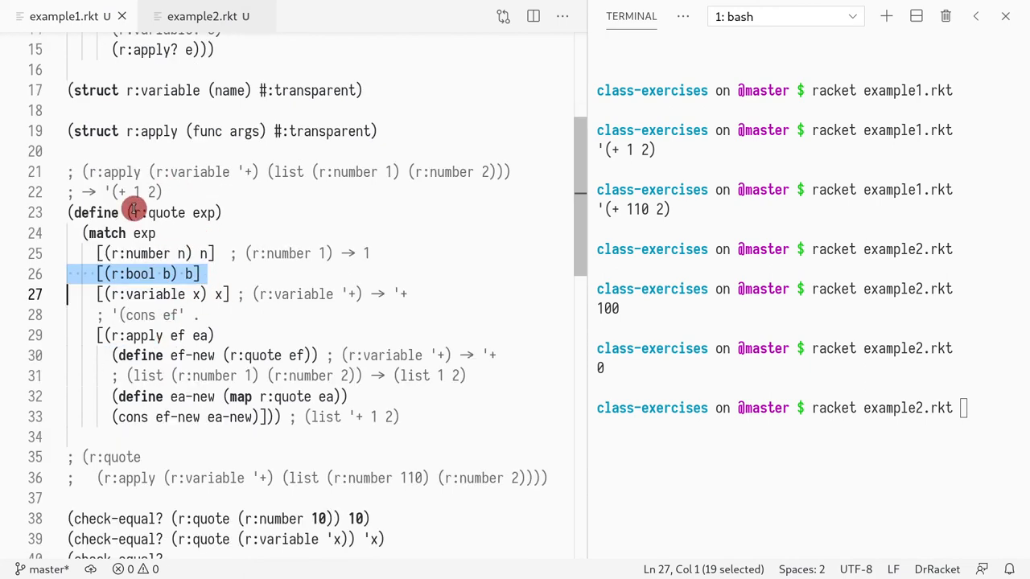
pyautogui.scroll(-3)
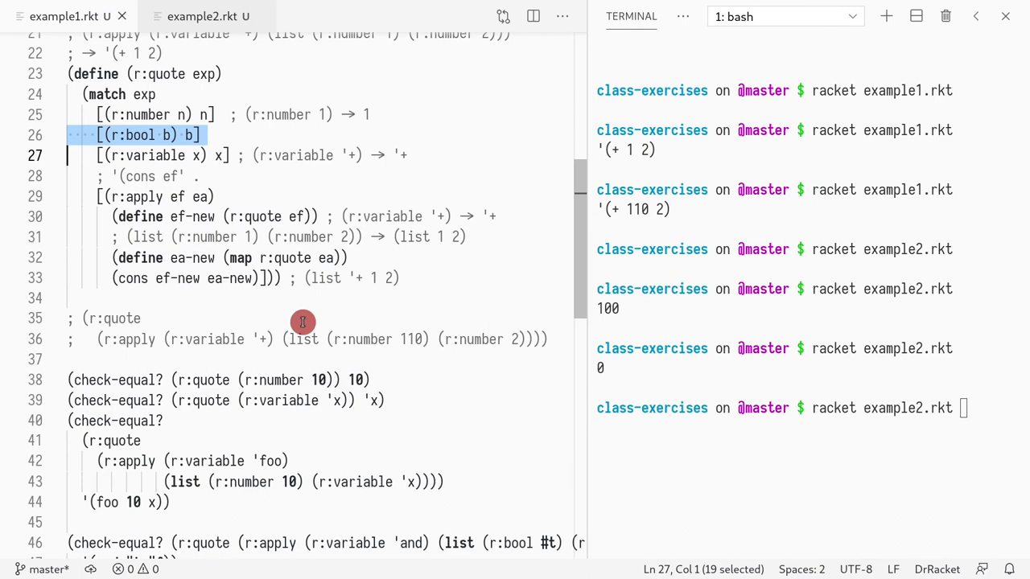
pyautogui.scroll(-3)
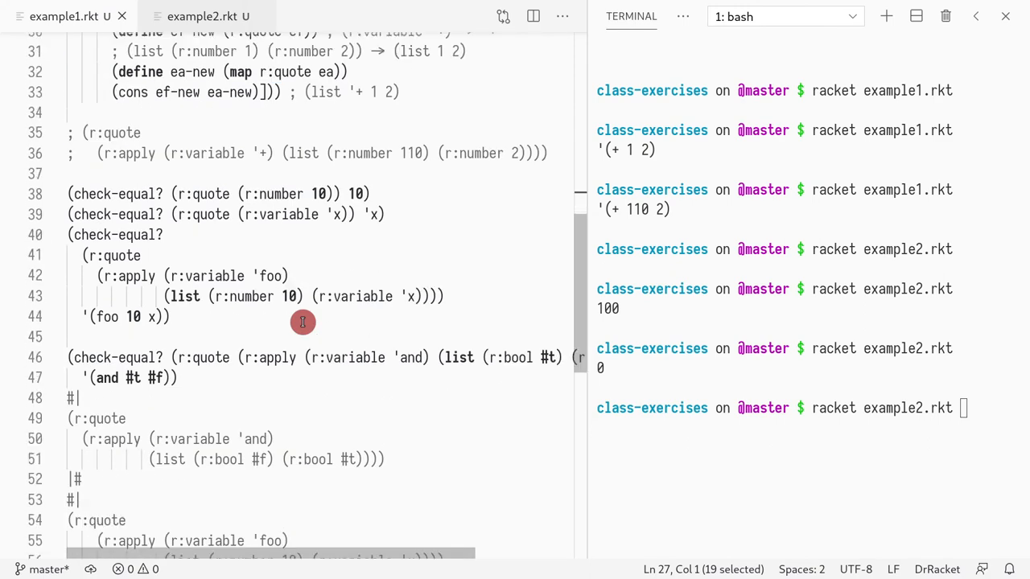
pyautogui.click(201, 16)
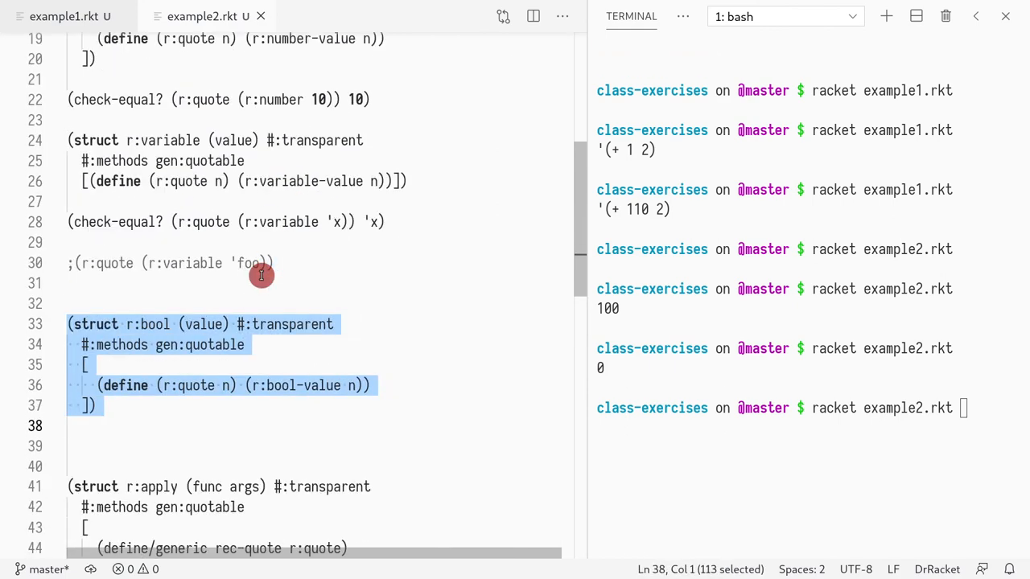
# - Deselect the r:bool struct in example2.rkt and scroll through its opening definitions
pyautogui.click(190, 344)
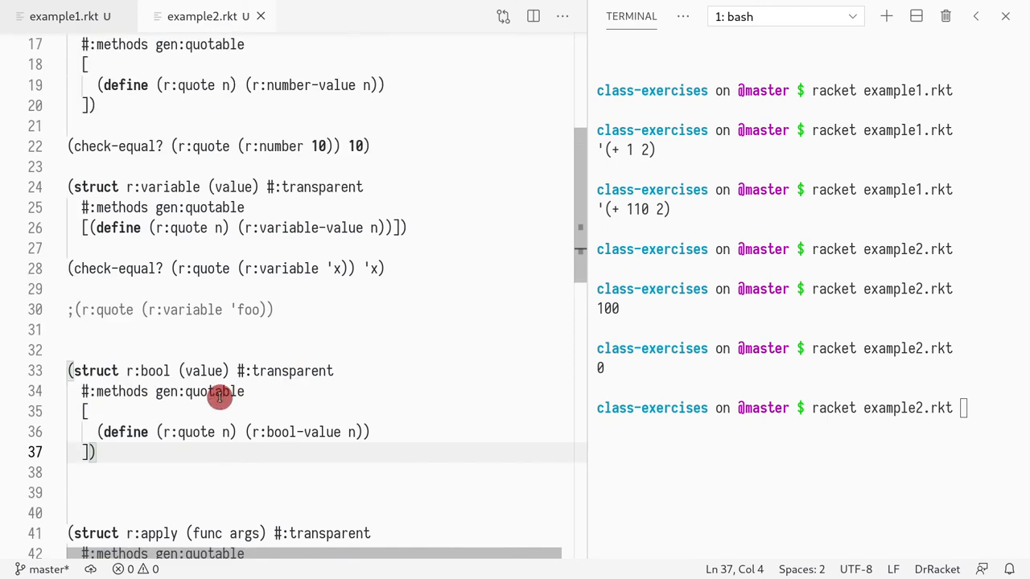
pyautogui.moveTo(253, 372)
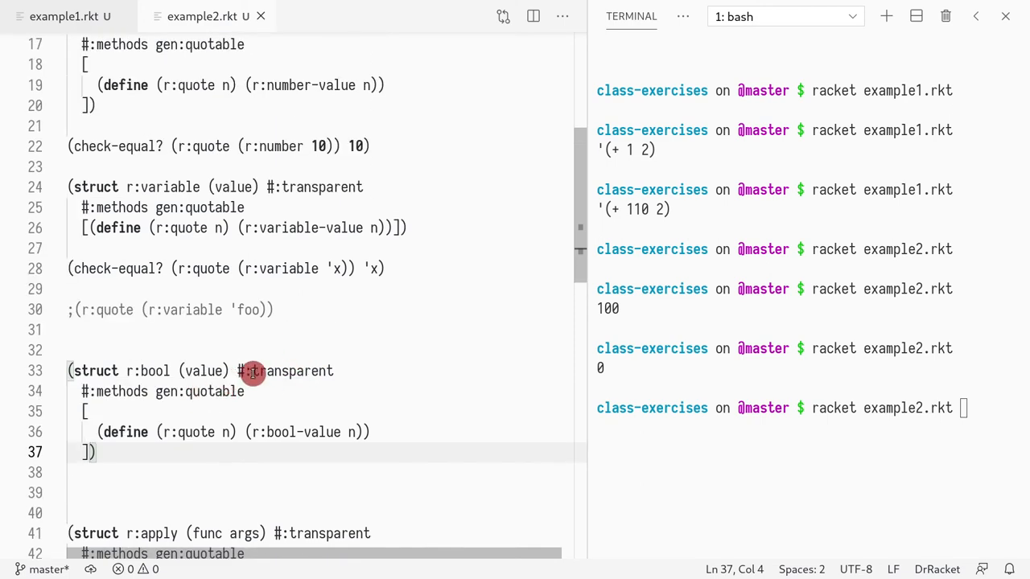
pyautogui.scroll(-3)
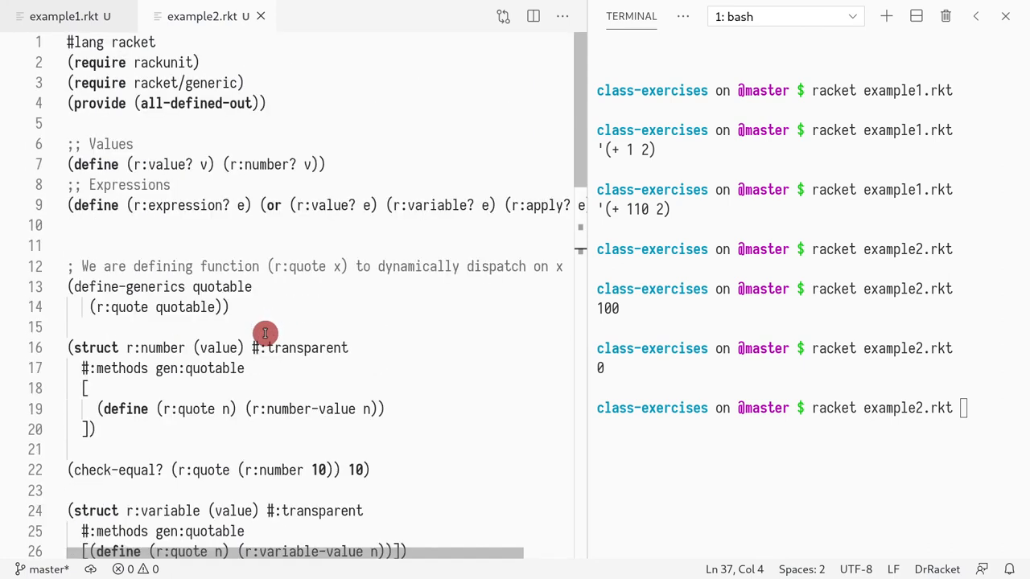
pyautogui.scroll(-3)
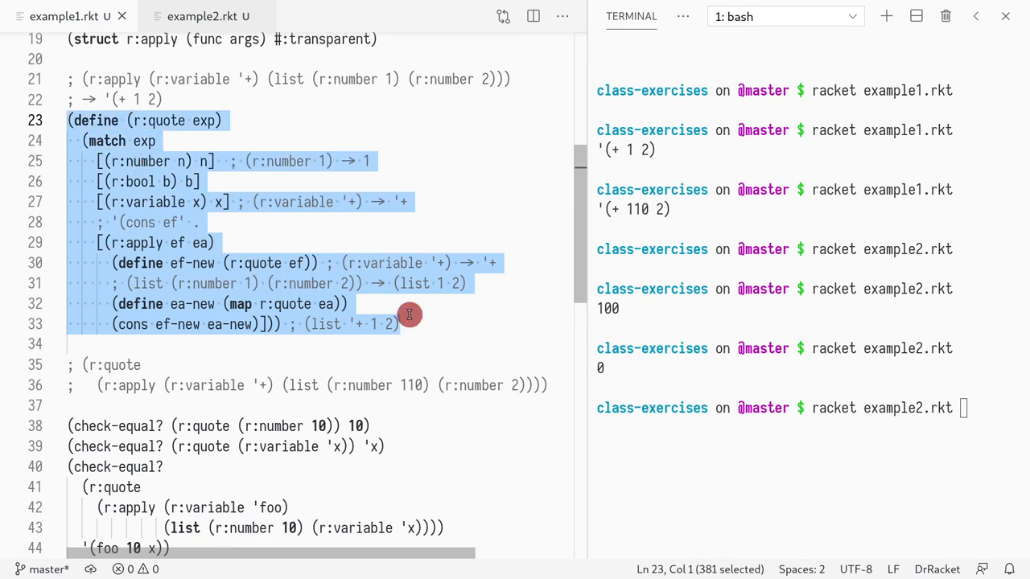
pyautogui.moveTo(296, 283)
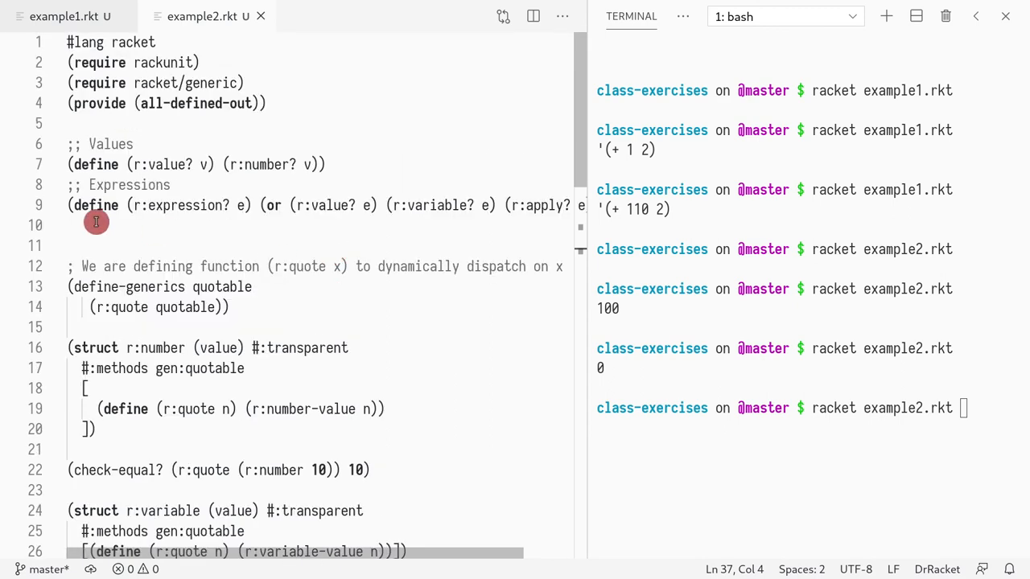
pyautogui.scroll(-3)
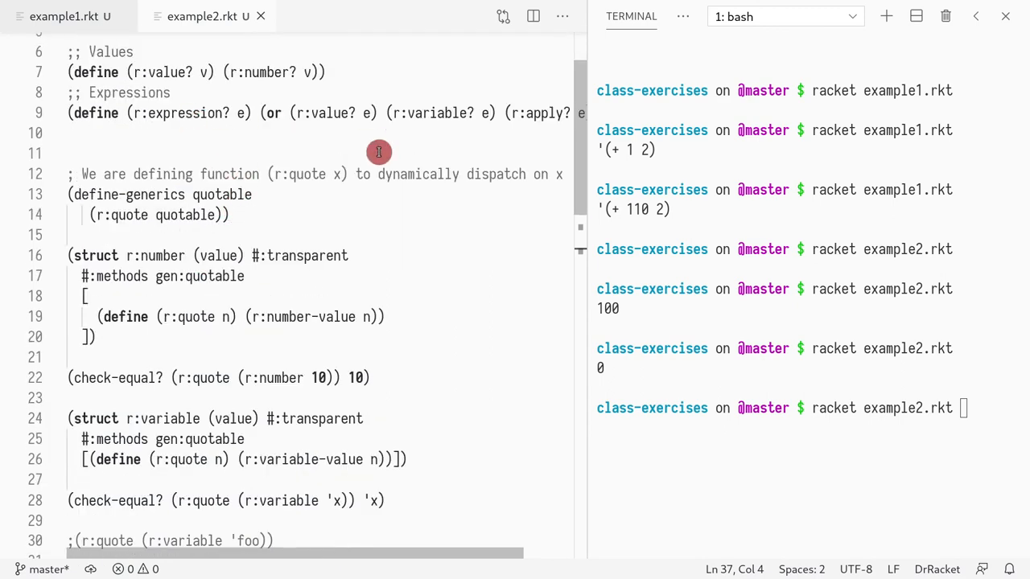
pyautogui.scroll(-3)
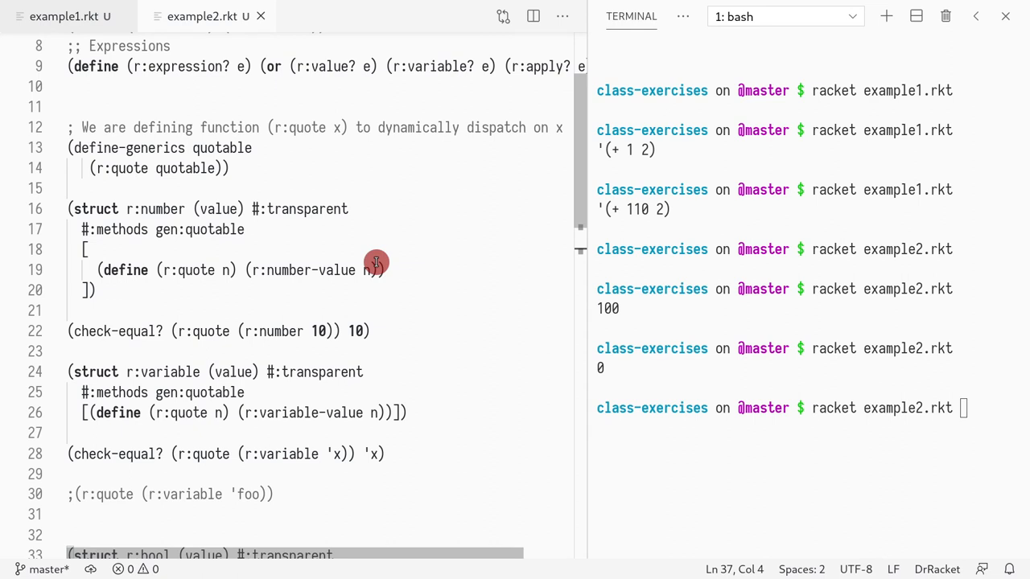
pyautogui.moveTo(346, 298)
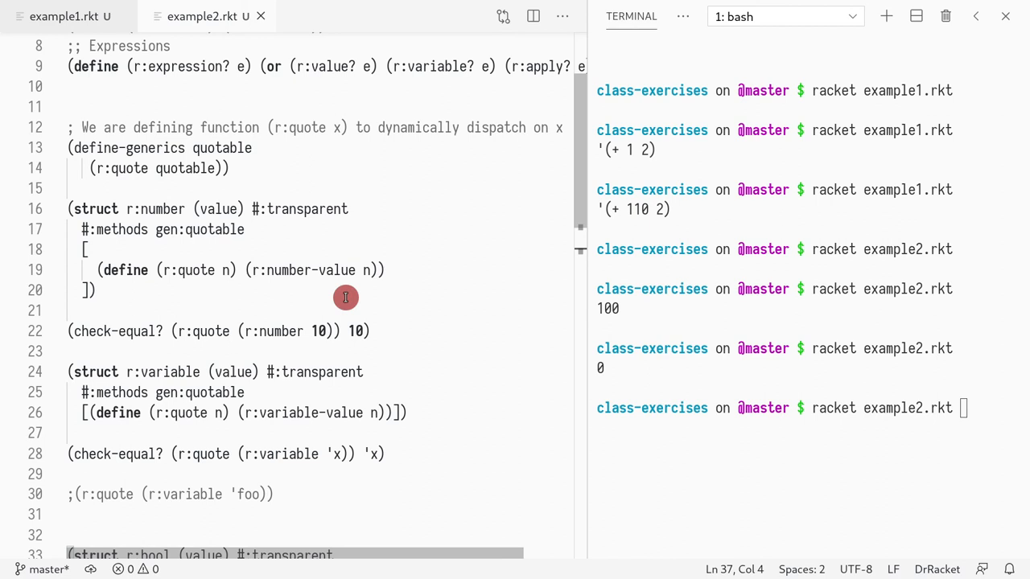
pyautogui.moveTo(255, 285)
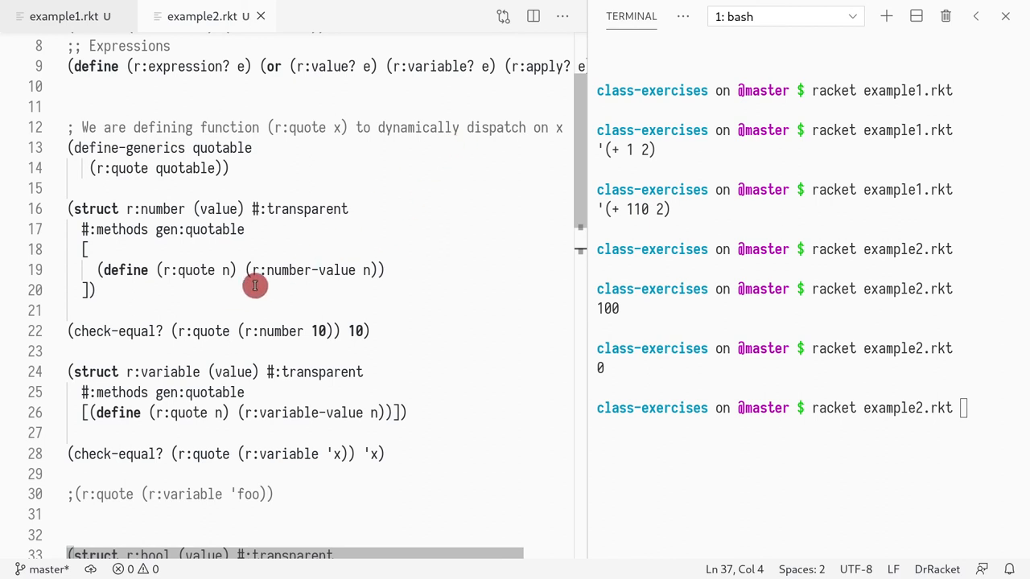
pyautogui.click(184, 228)
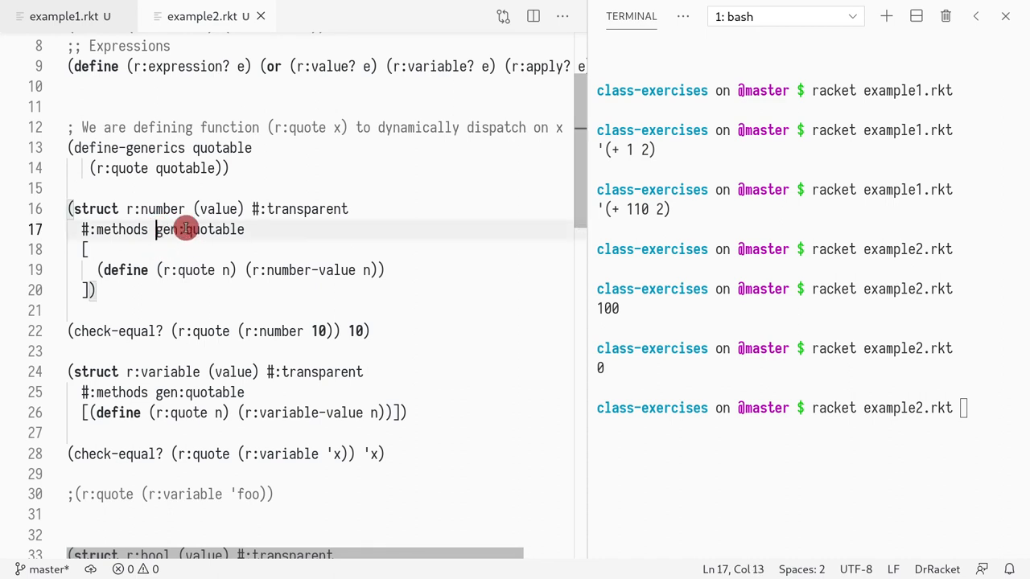